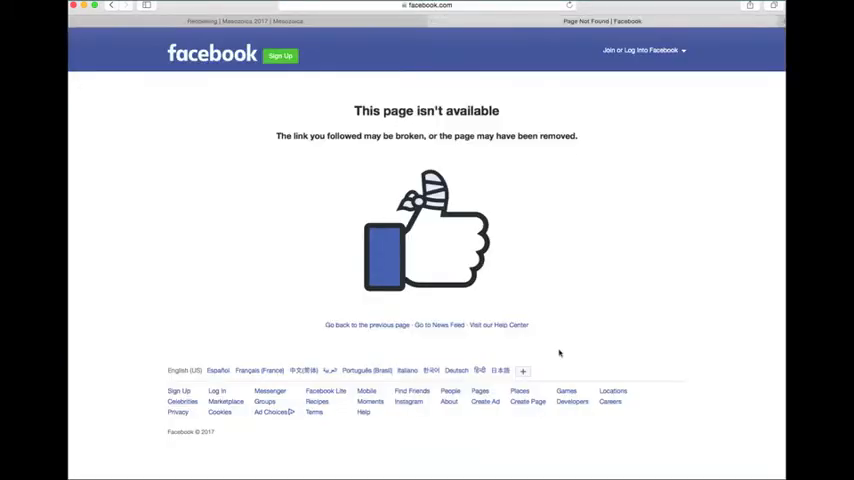
mouse_move(636, 262)
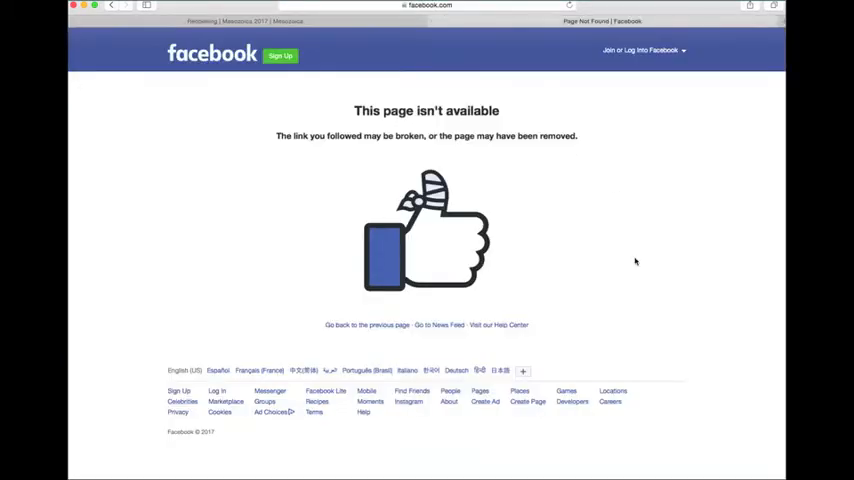
mouse_move(370, 196)
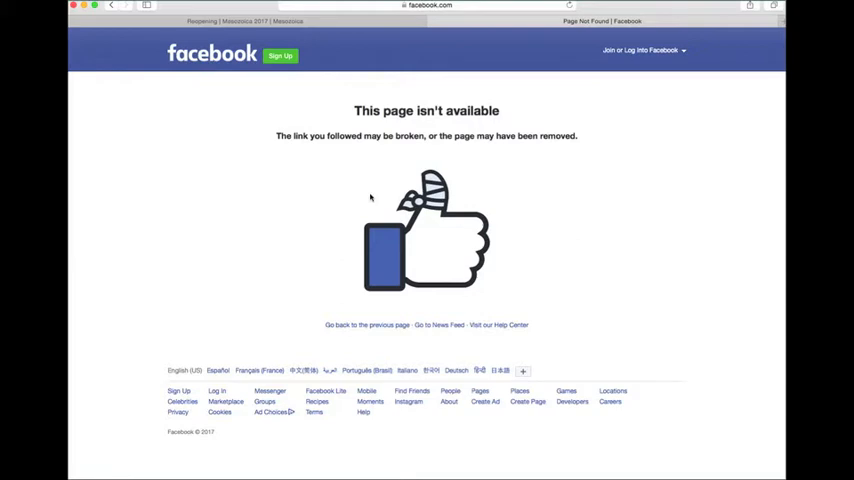
mouse_move(644, 280)
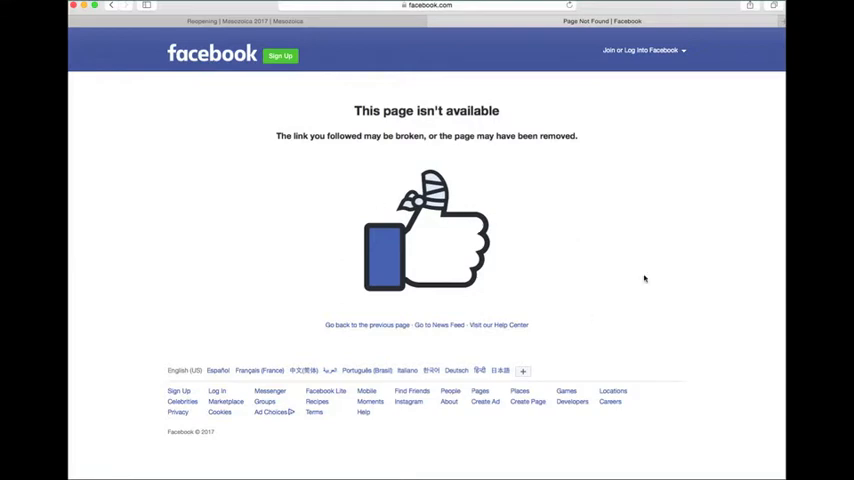
mouse_move(424, 152)
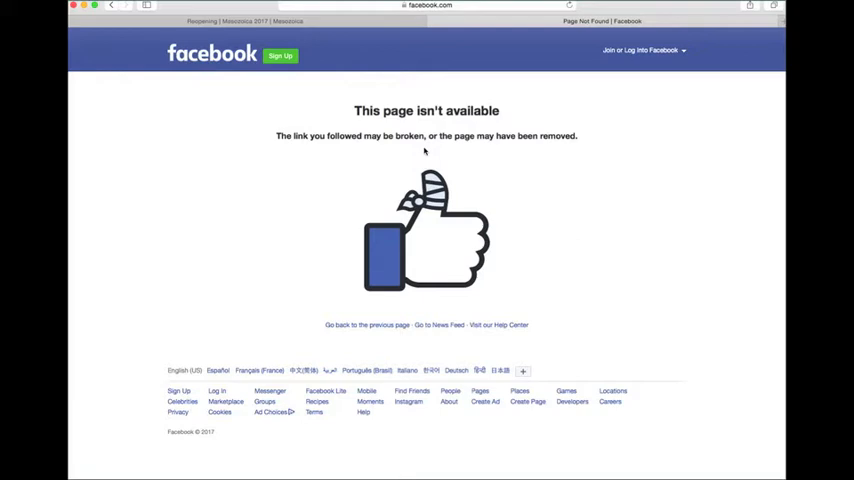
mouse_move(300, 22)
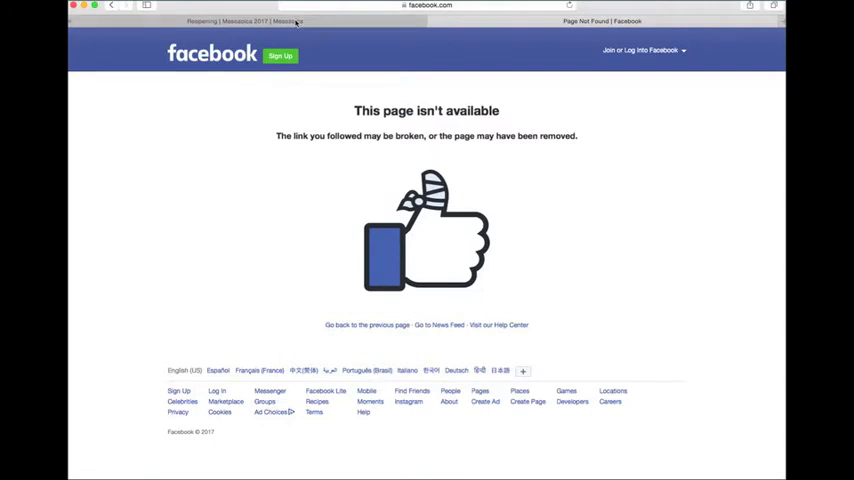
mouse_move(296, 20)
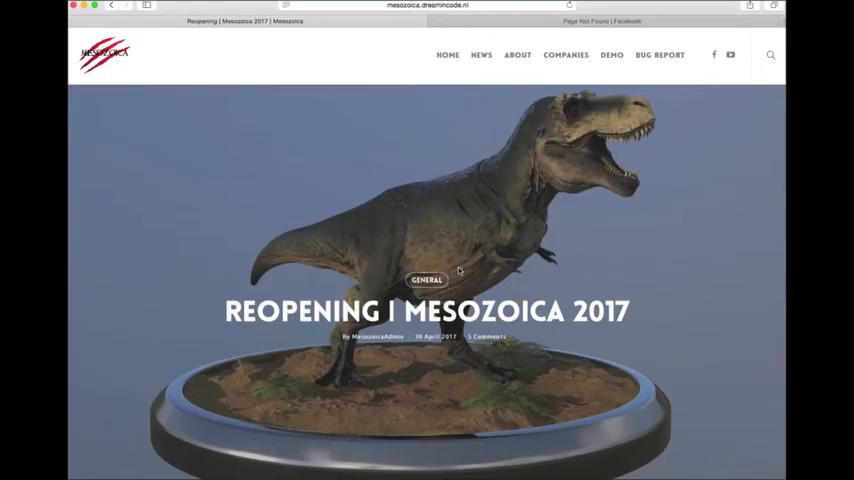
mouse_move(644, 384)
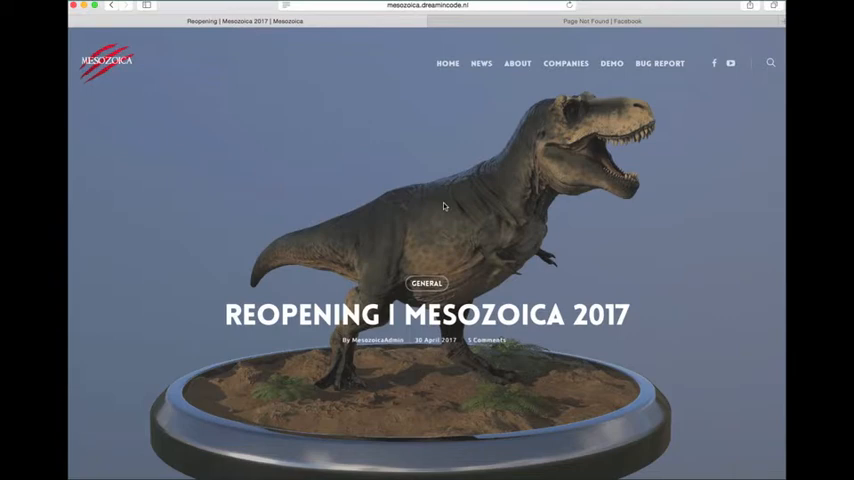
- Scroll past the T-rex header image to The Grand Reopening introduction text
scroll(down, 3)
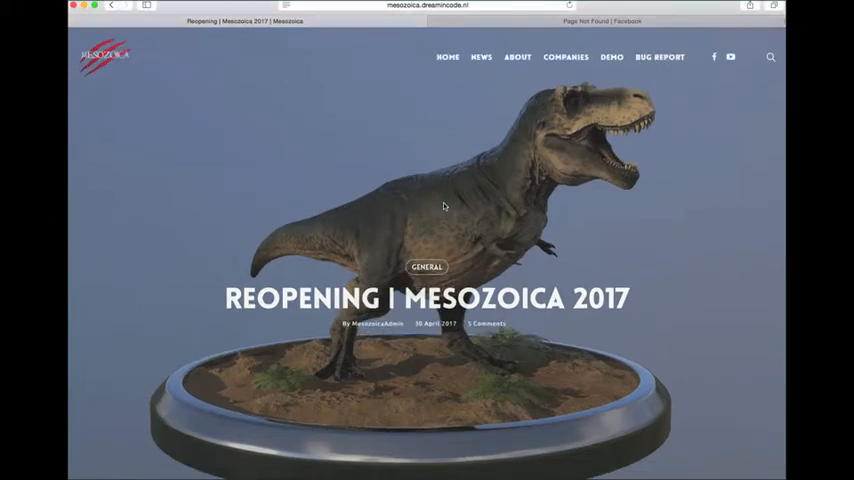
scroll(down, 3)
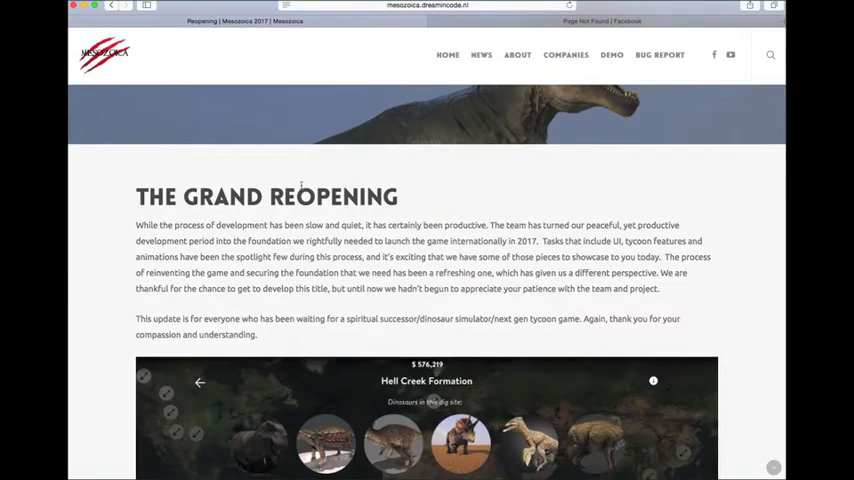
- Scroll down to the Hell Creek Formation dig-site screenshot with its Poor, Common and Rare tiers
scroll(down, 3)
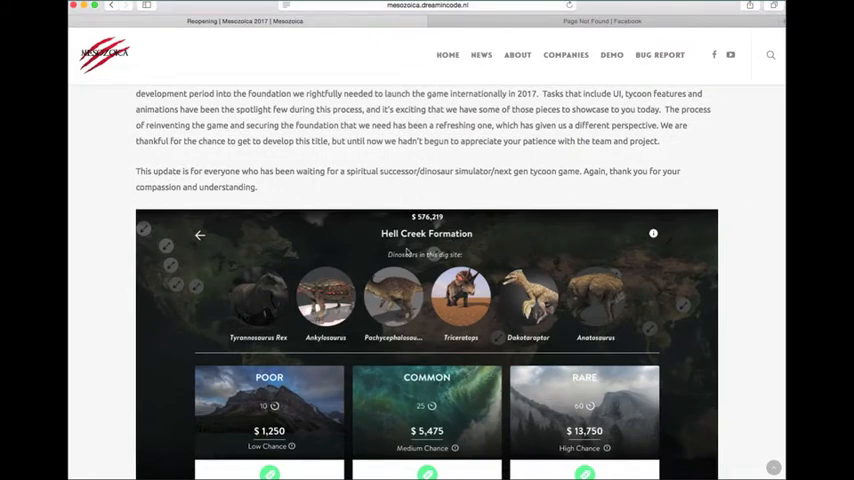
scroll(down, 3)
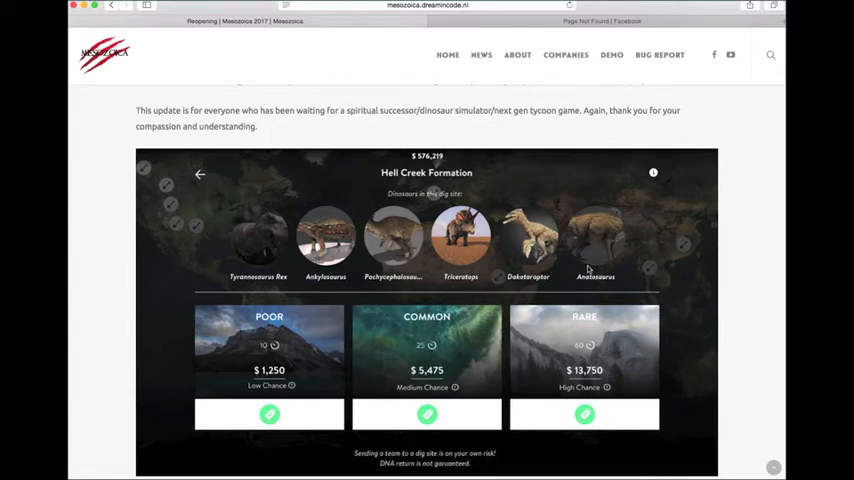
mouse_move(344, 180)
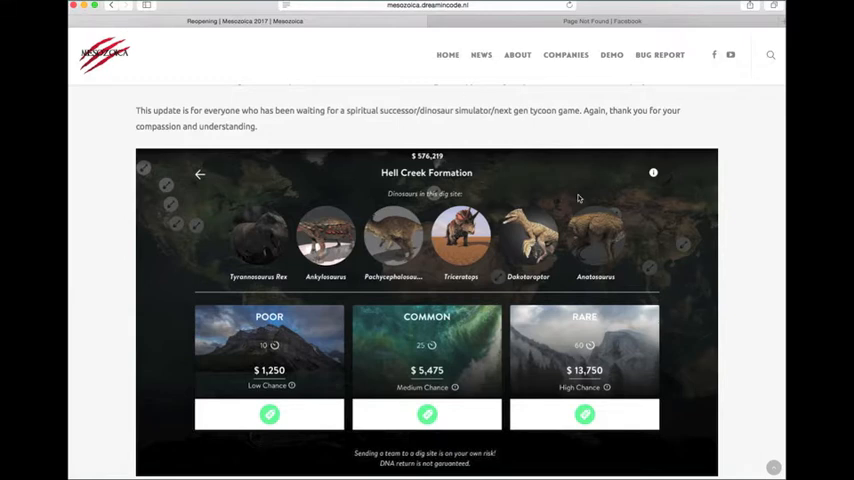
mouse_move(692, 226)
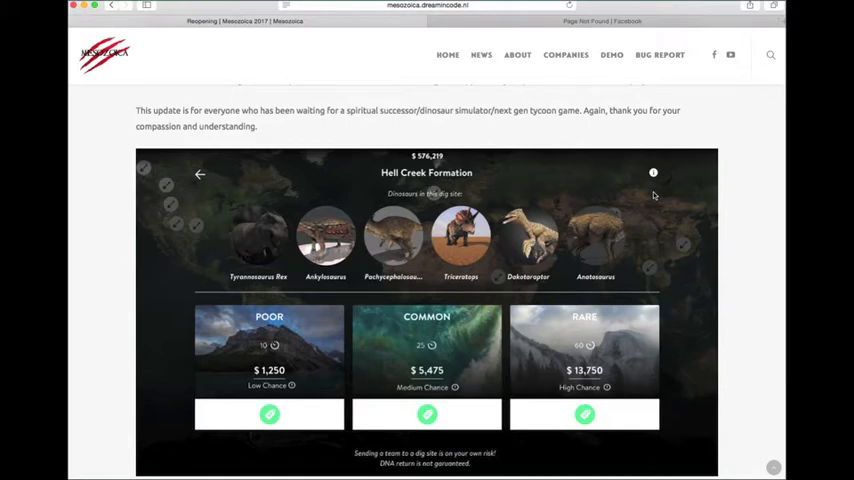
- Scroll slightly so the full dig-site screenshot shows with The DNA System Remastered heading below
scroll(down, 3)
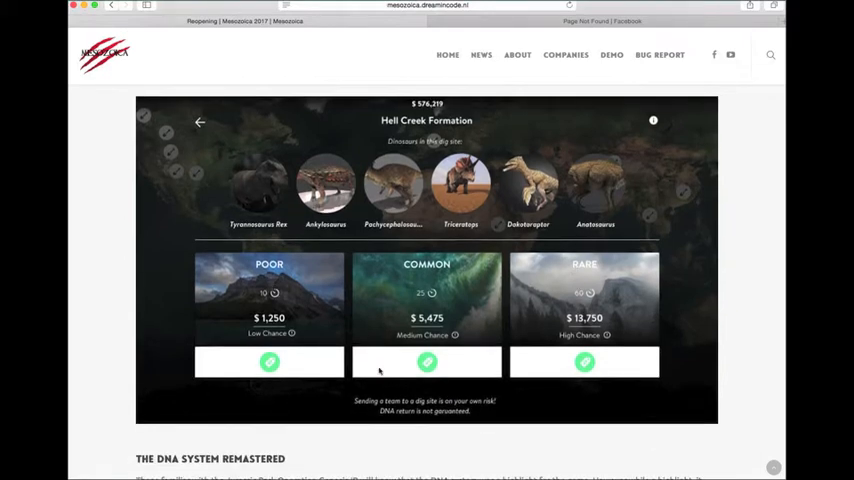
mouse_move(472, 414)
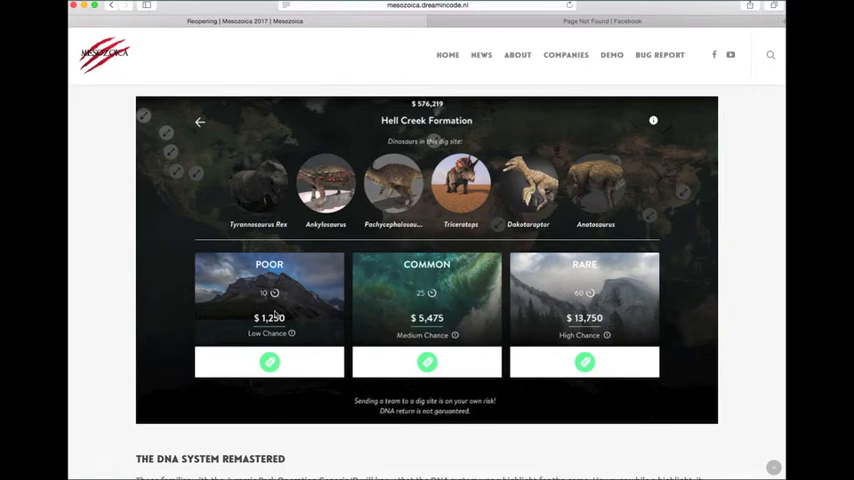
mouse_move(288, 284)
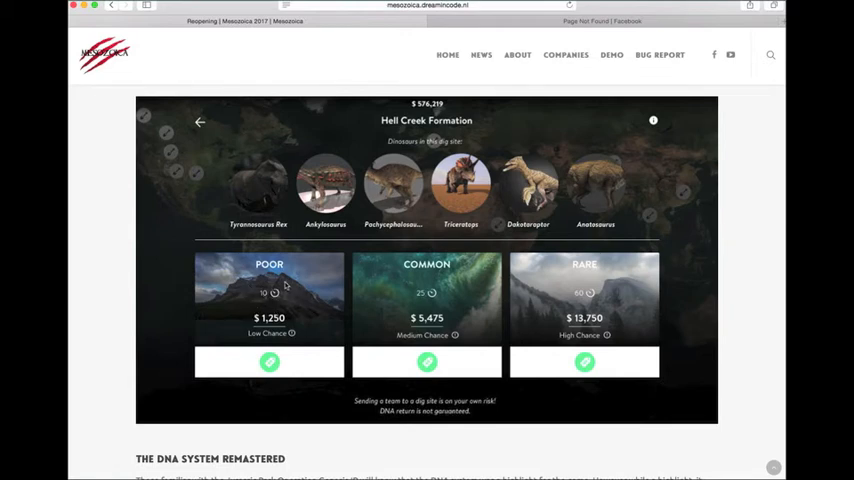
mouse_move(502, 268)
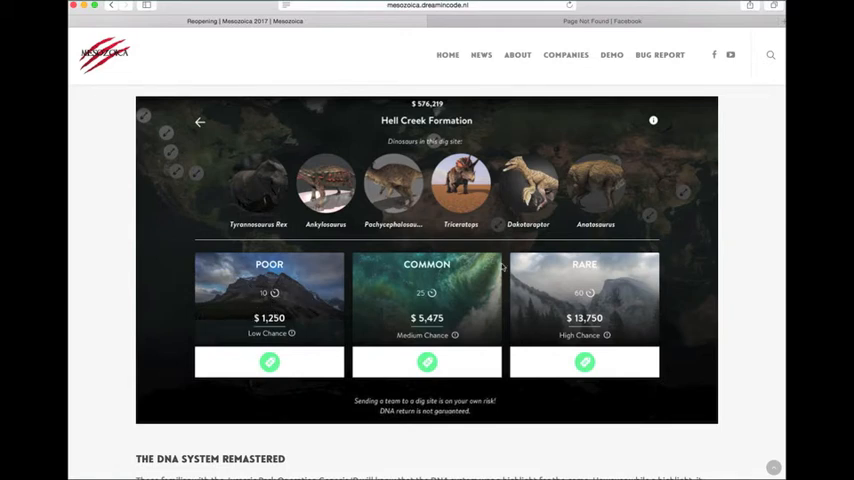
mouse_move(364, 296)
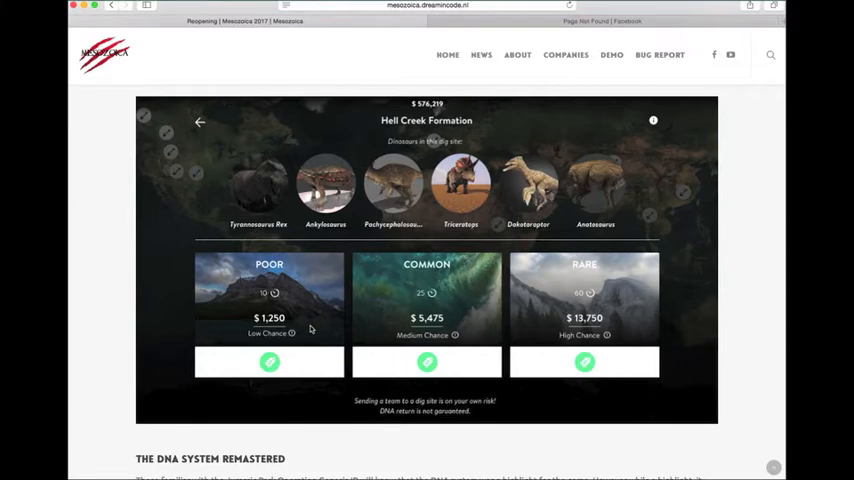
mouse_move(236, 278)
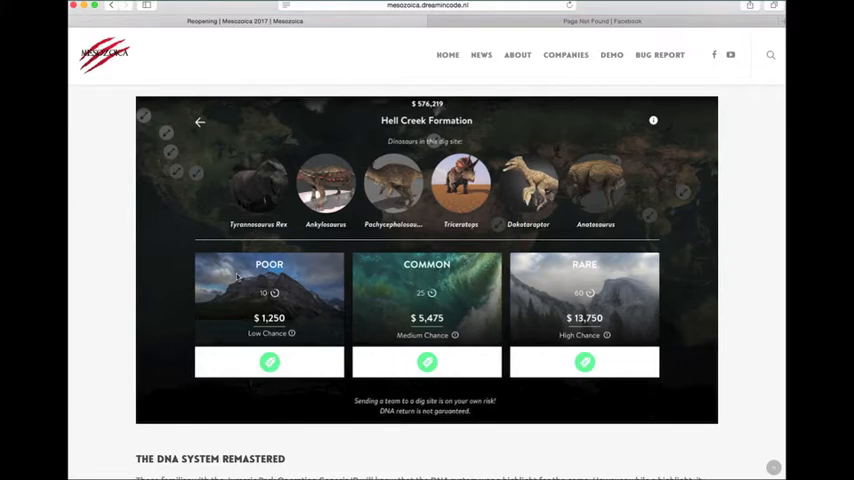
mouse_move(302, 306)
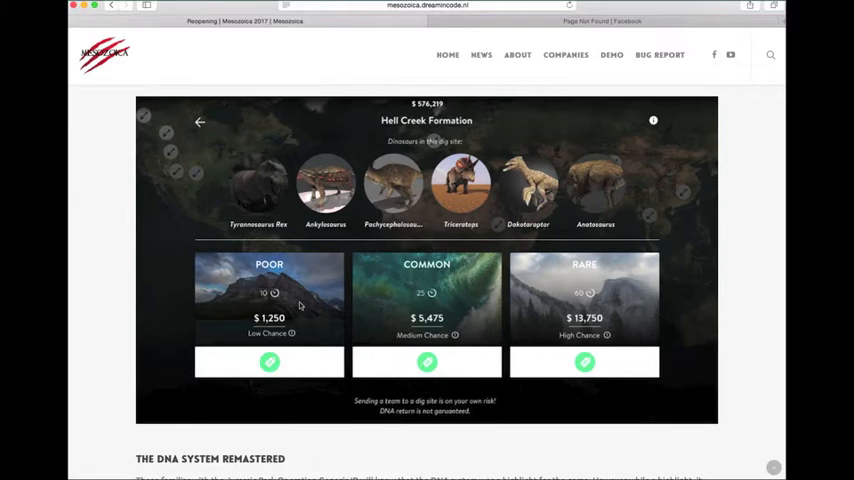
mouse_move(304, 328)
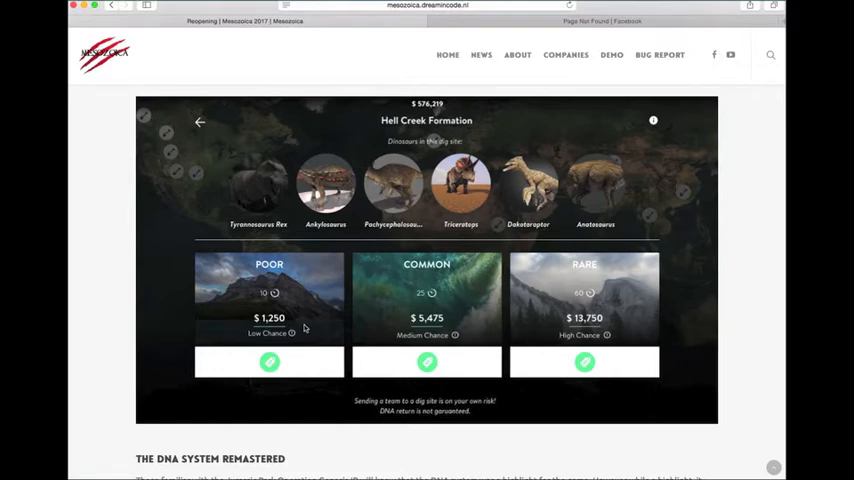
mouse_move(652, 360)
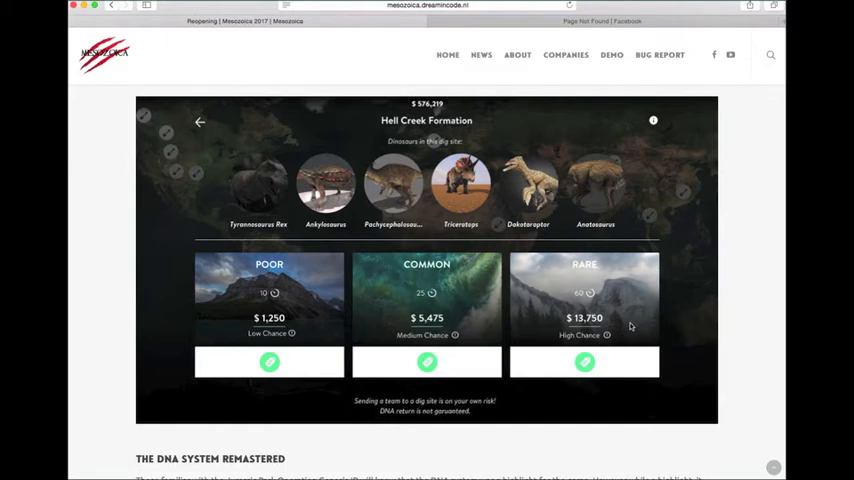
mouse_move(408, 386)
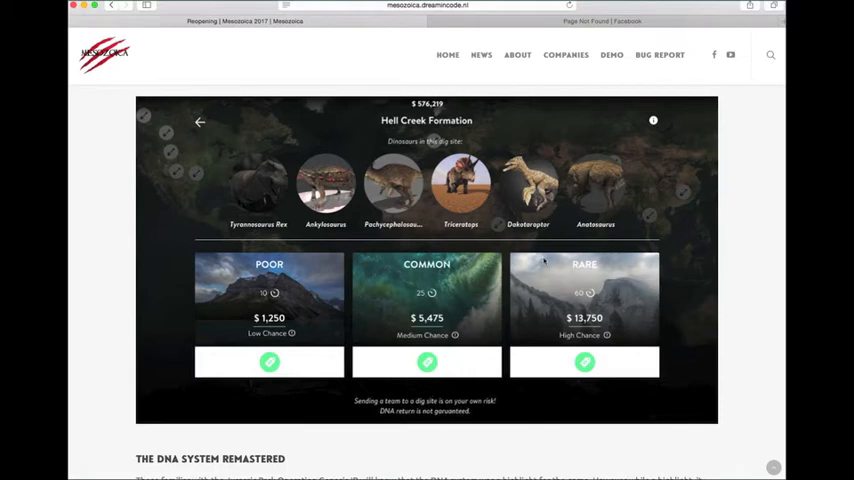
mouse_move(252, 316)
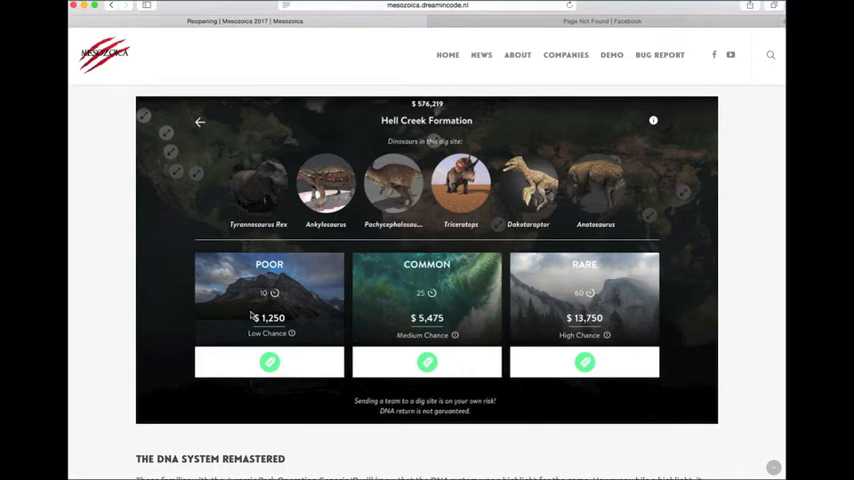
mouse_move(672, 396)
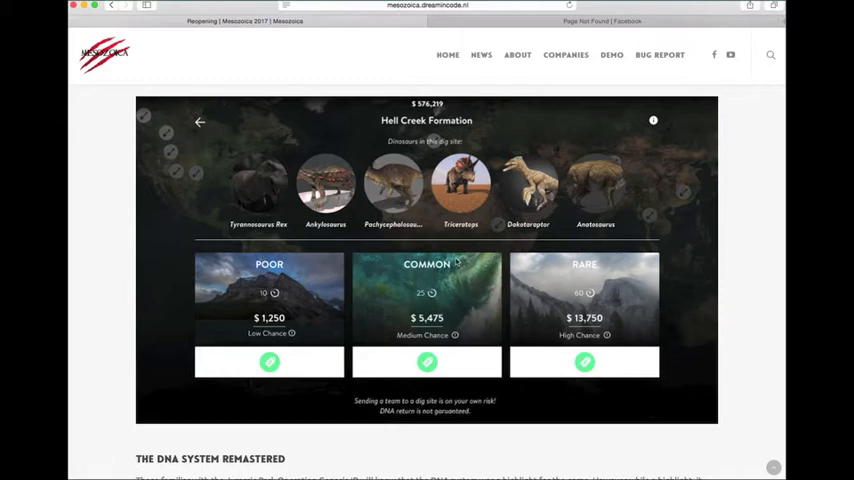
mouse_move(520, 210)
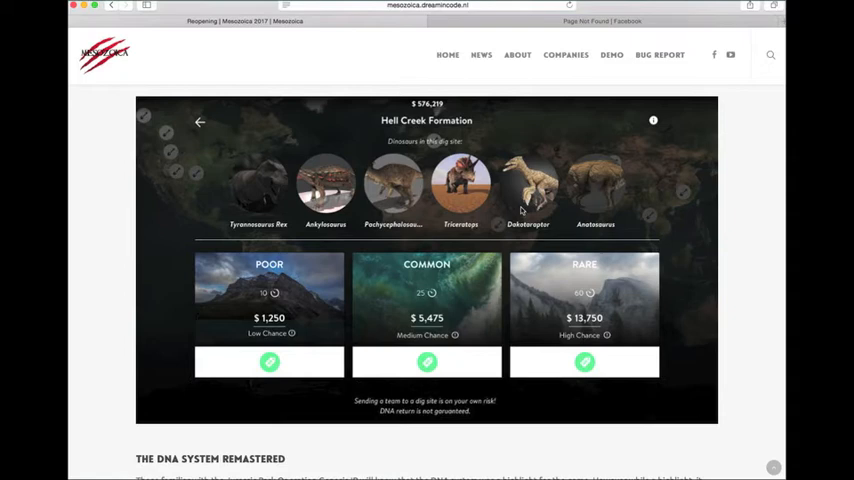
mouse_move(392, 268)
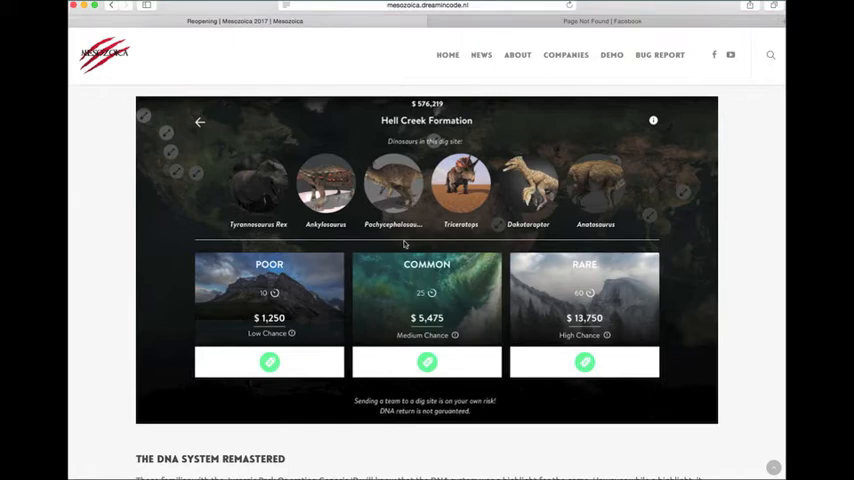
mouse_move(312, 250)
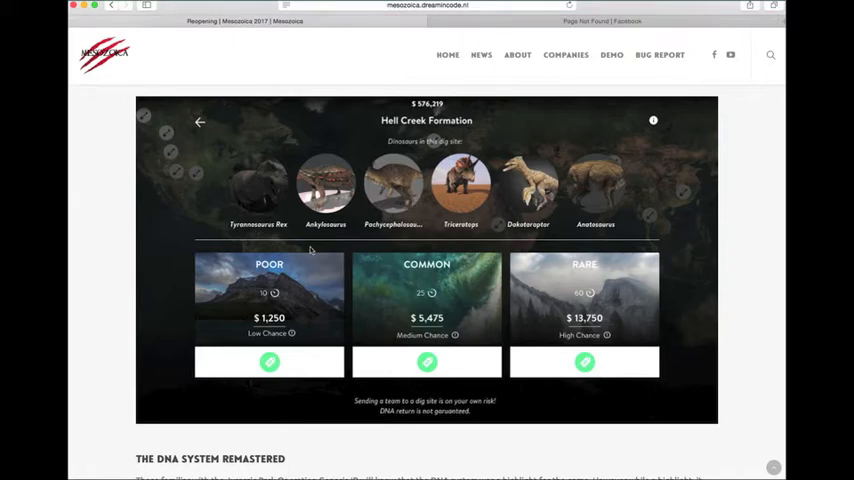
mouse_move(392, 184)
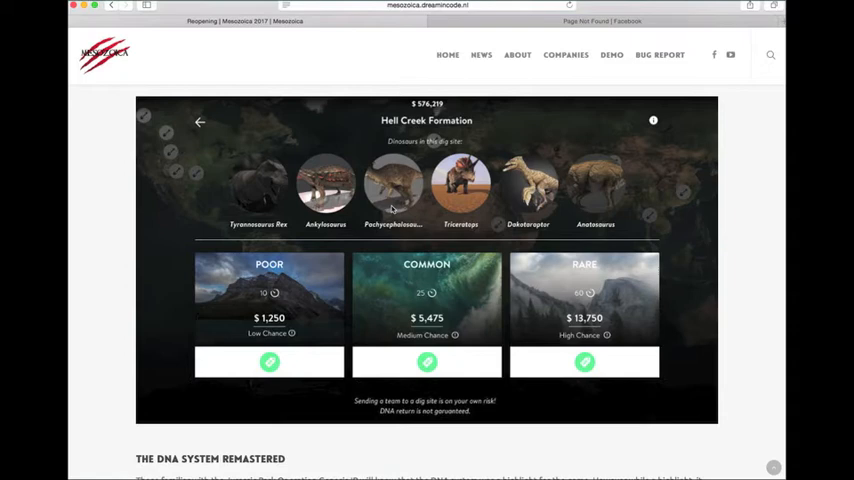
mouse_move(418, 304)
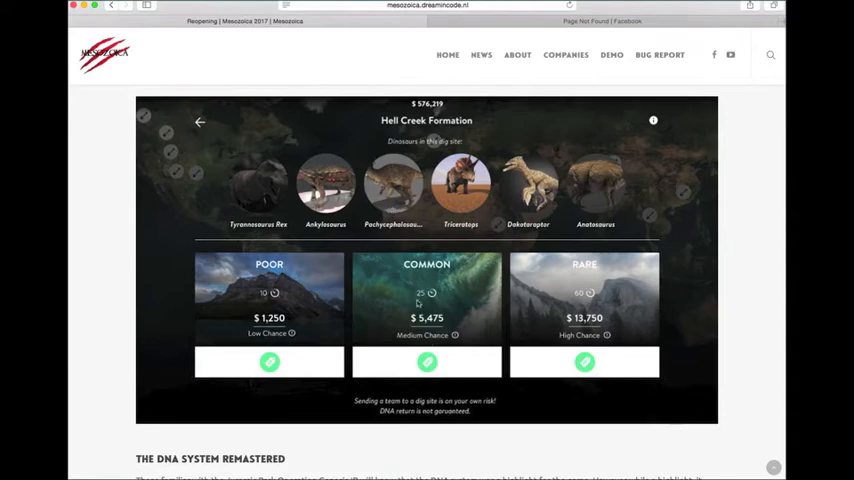
scroll(down, 3)
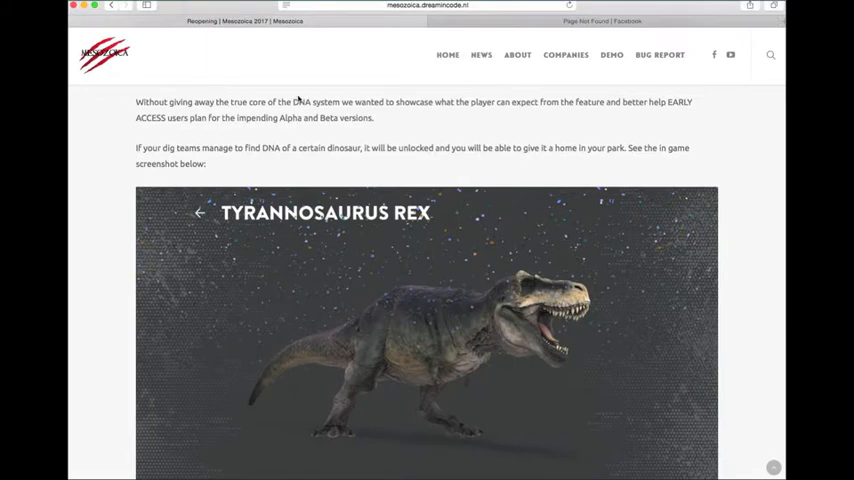
drag(136, 100, 278, 100)
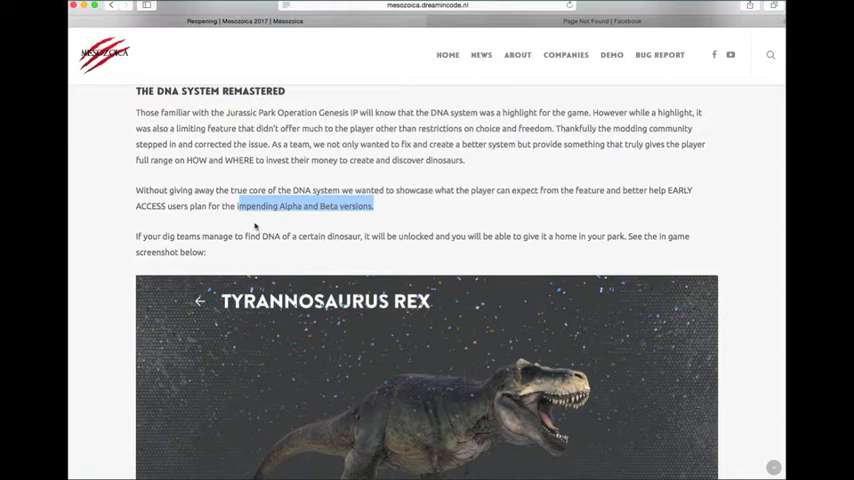
mouse_move(576, 224)
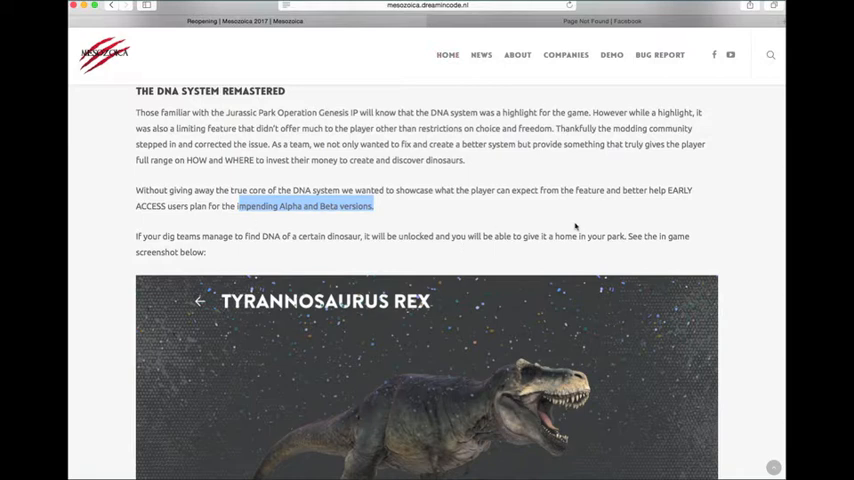
mouse_move(546, 164)
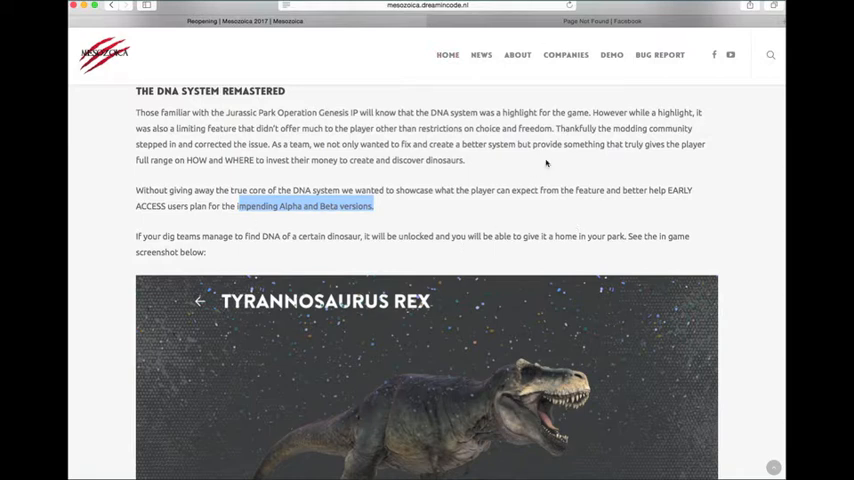
scroll(down, 3)
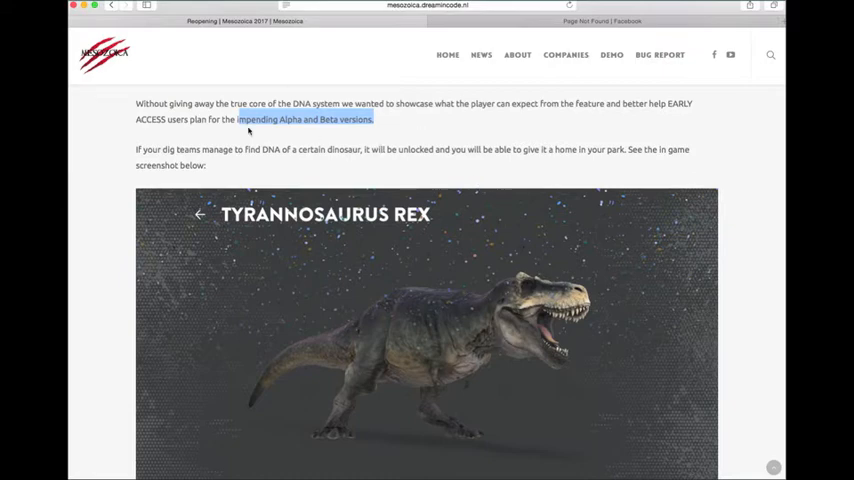
drag(144, 148, 400, 148)
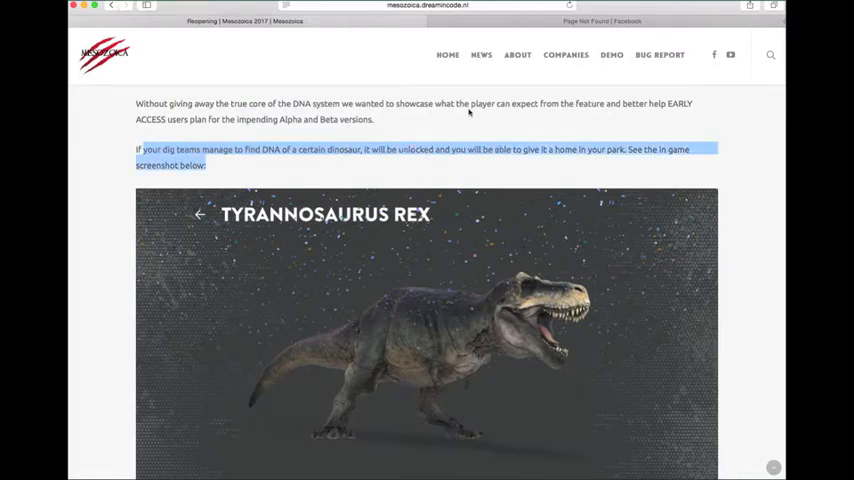
- Scroll down until the full Tyrannosaurus Rex hatchery screenshot is visible
scroll(down, 3)
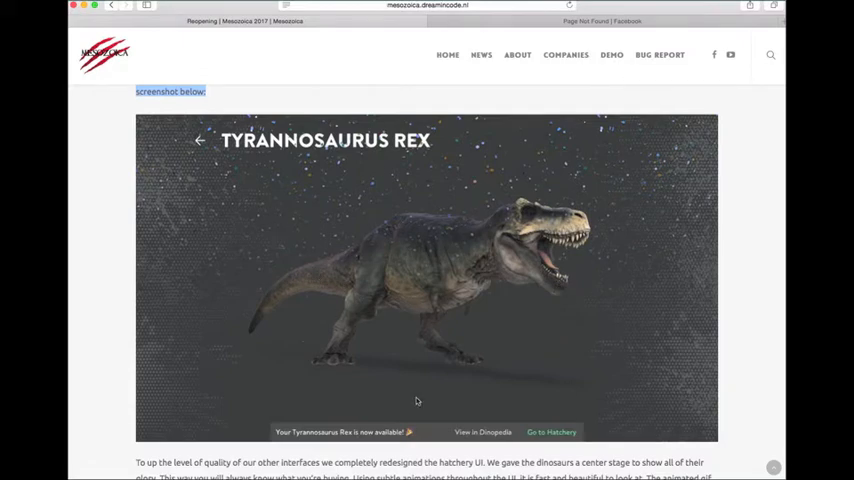
mouse_move(462, 398)
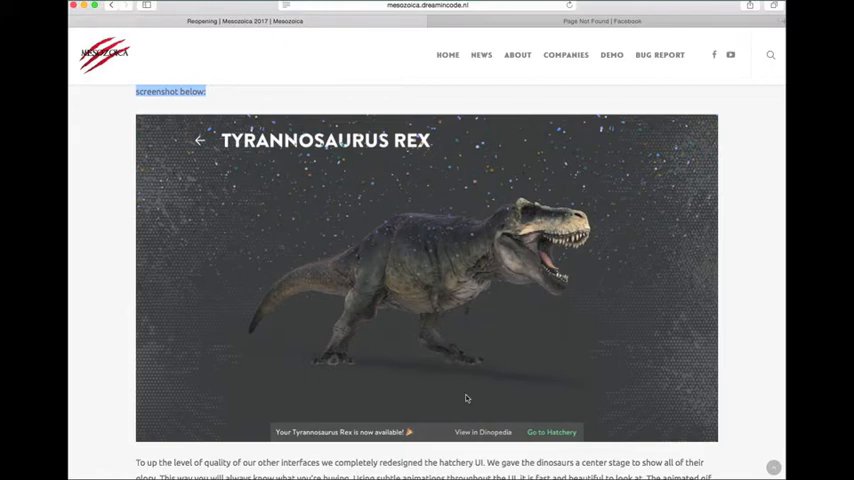
- Scroll to the animated hatchery GIF and watch it cycle from the Tyrannosaurus More Info card through dinosaur browsing
scroll(down, 3)
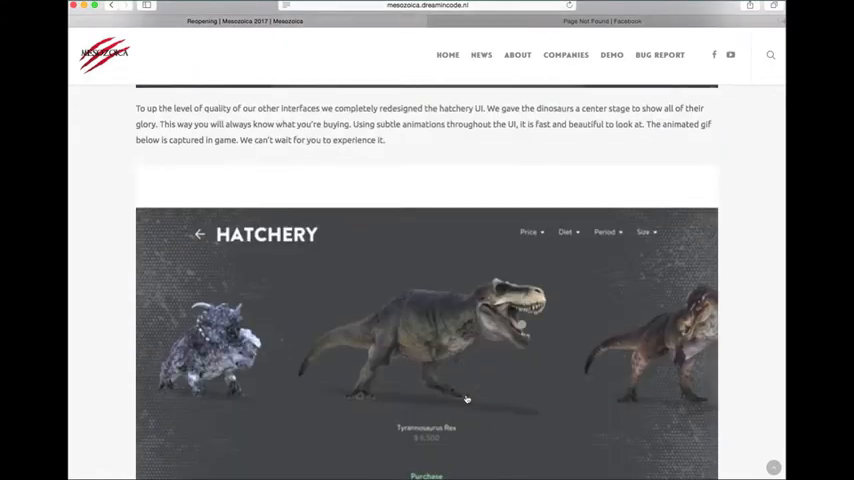
scroll(down, 3)
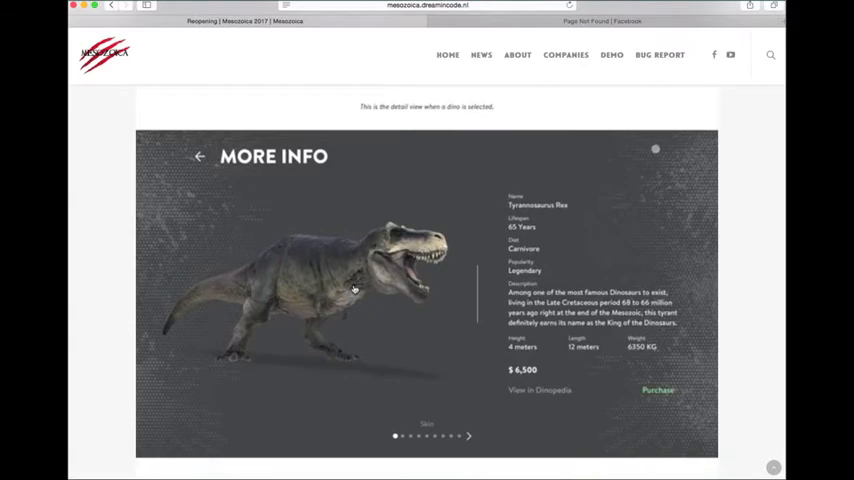
click(200, 156)
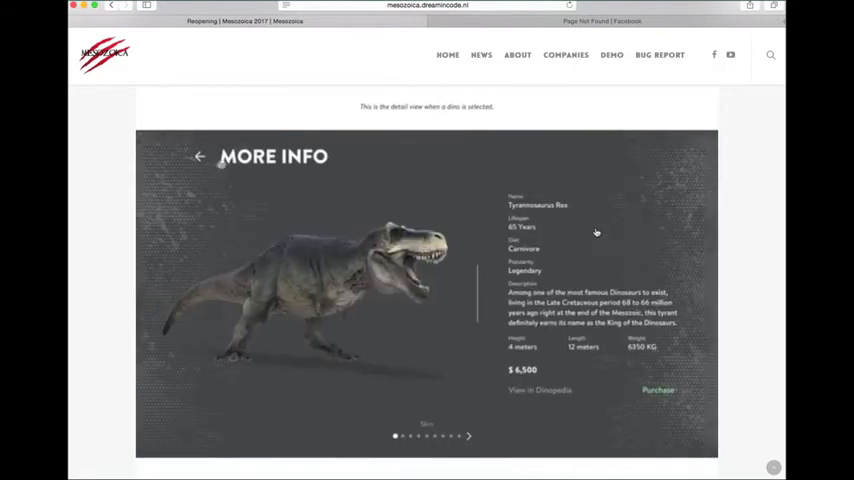
click(200, 156)
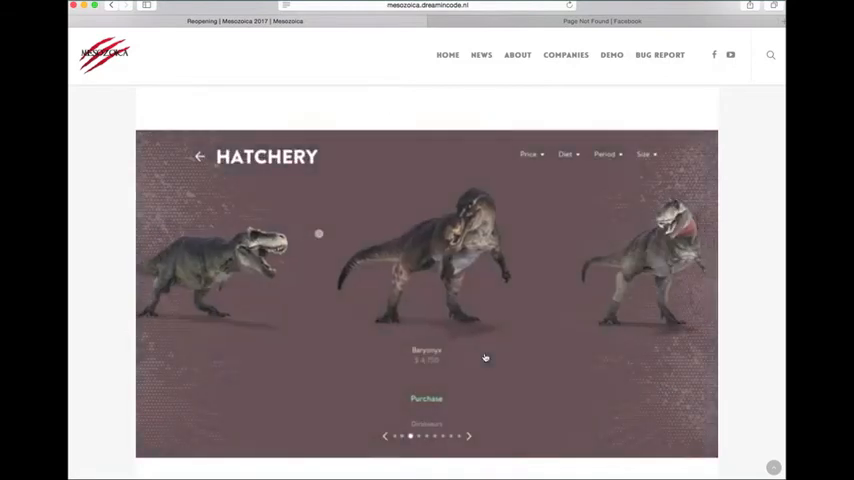
- Scroll through the New Animations dinosaur clips down to the Modular Building System heading
scroll(down, 3)
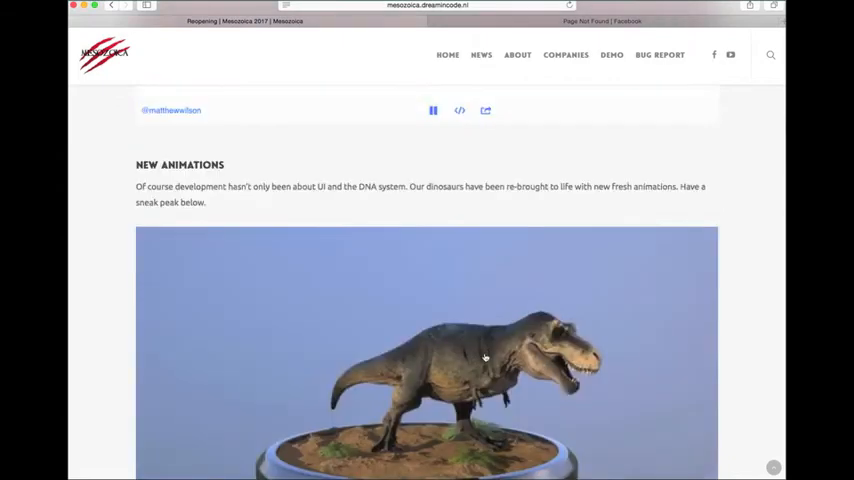
scroll(down, 3)
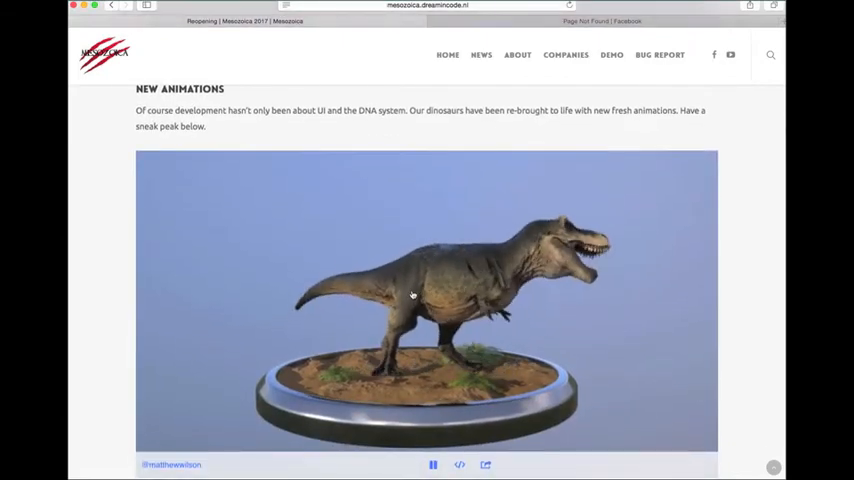
scroll(down, 3)
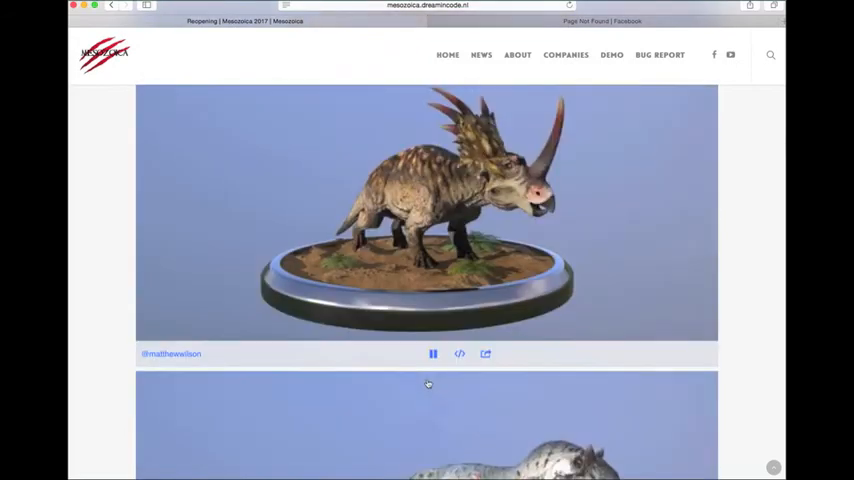
scroll(down, 3)
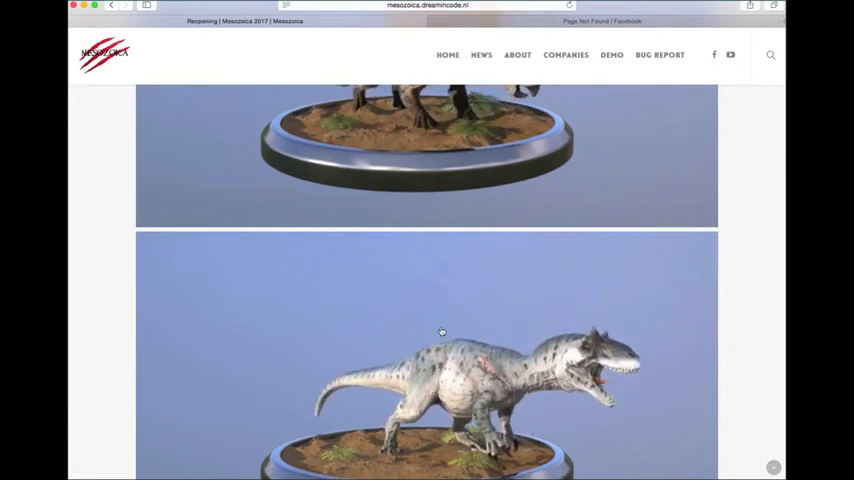
scroll(down, 3)
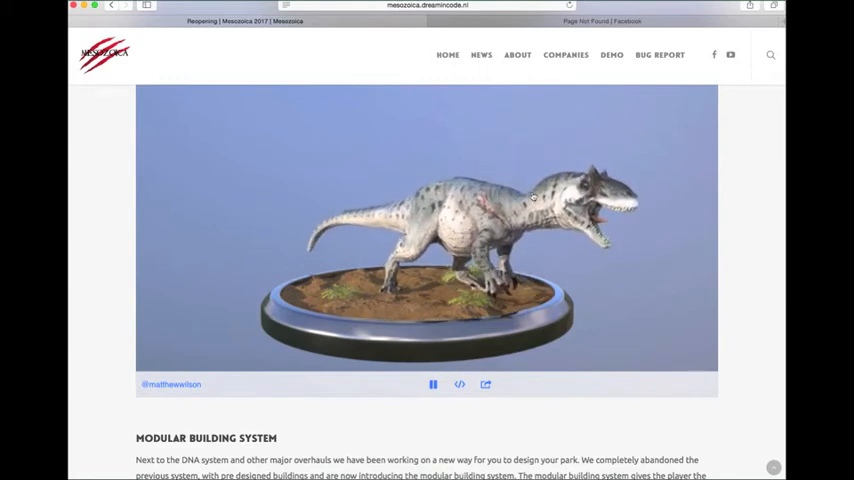
scroll(down, 3)
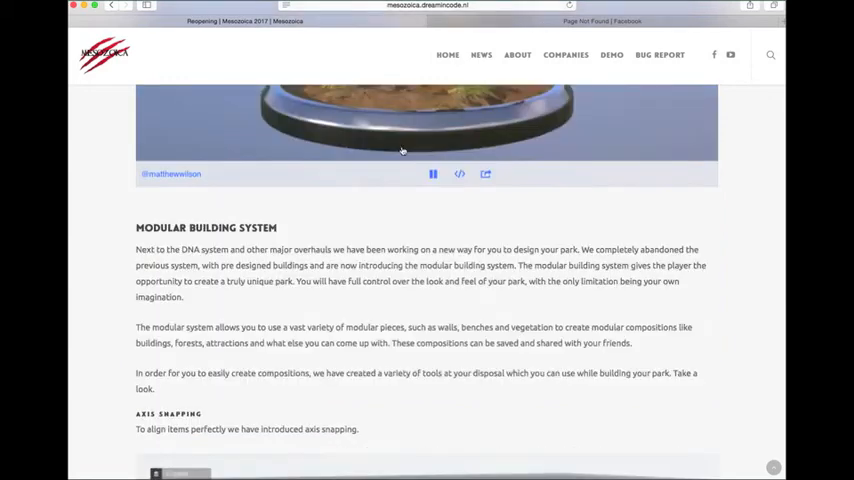
- Scroll past the Axis Snapping and Deleting demos to the Height Offsetting section and its preview
scroll(down, 3)
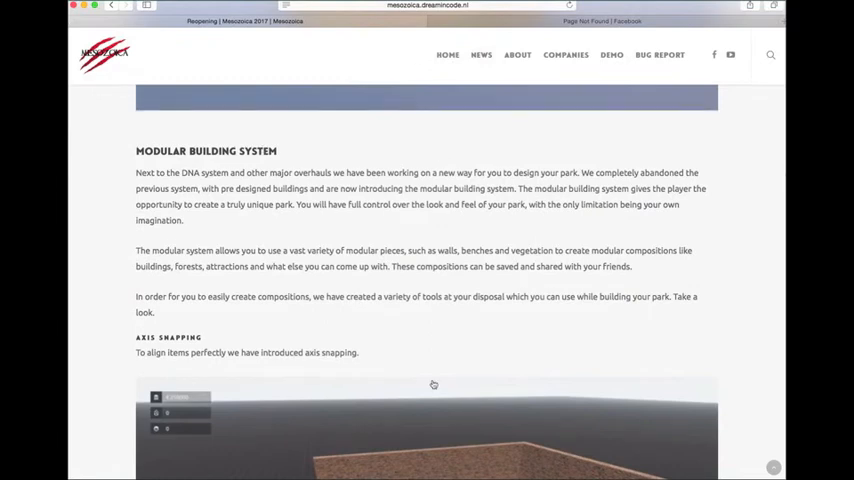
scroll(down, 3)
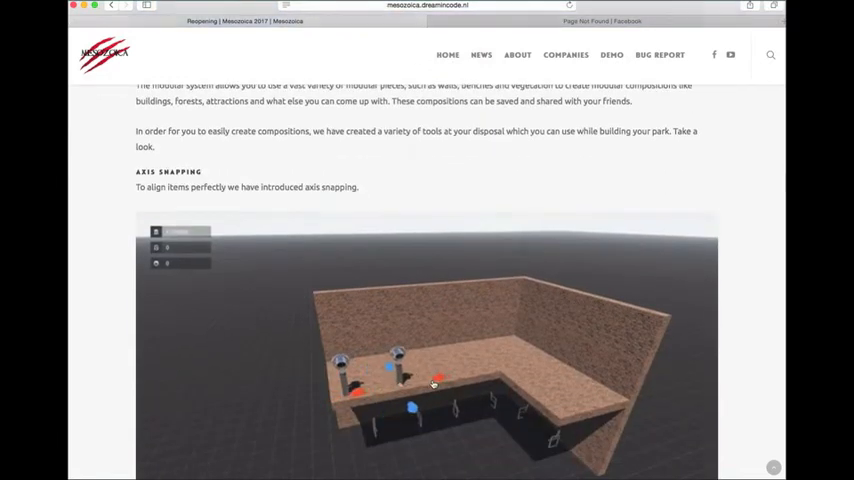
scroll(down, 3)
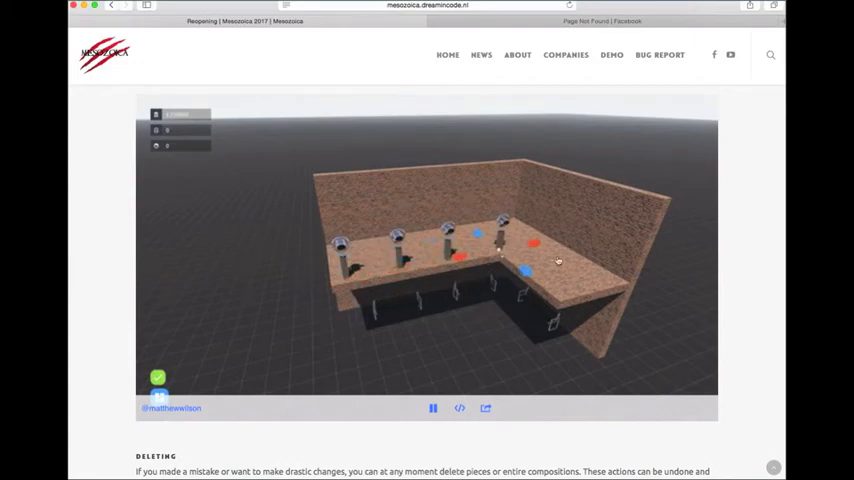
scroll(down, 3)
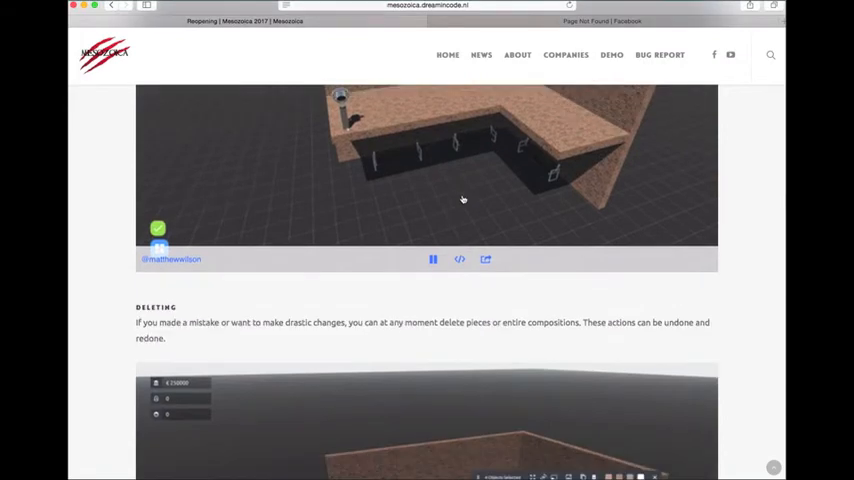
scroll(down, 3)
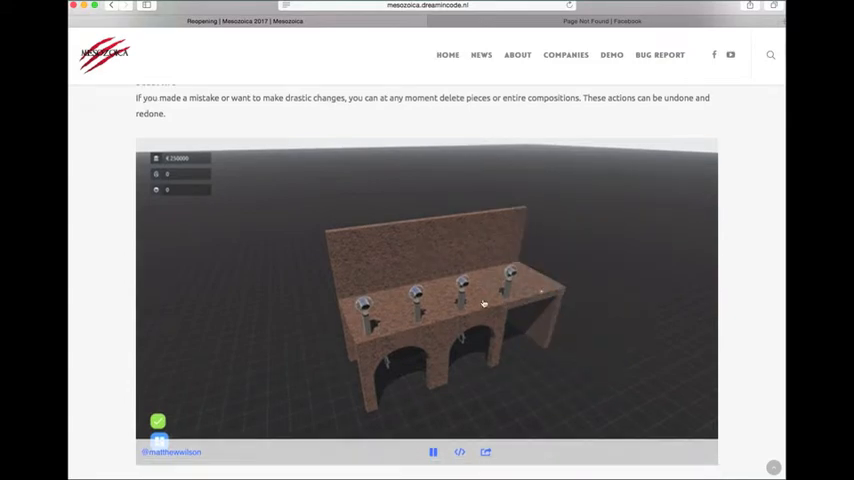
scroll(down, 3)
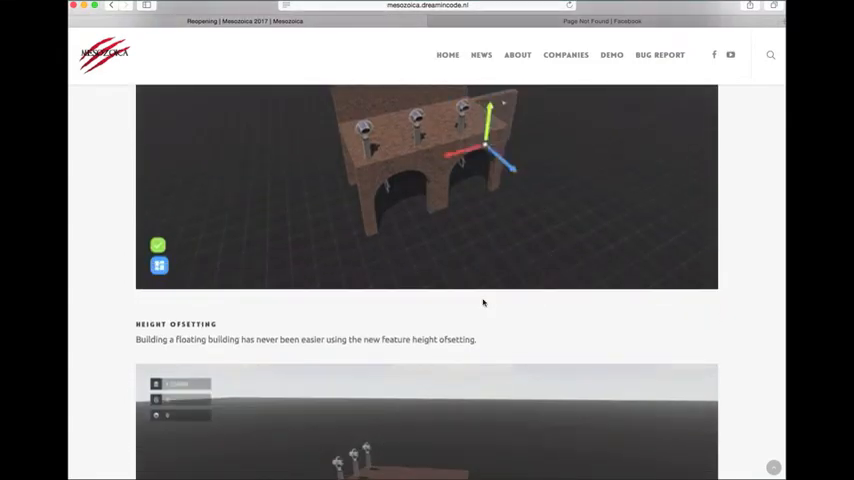
scroll(down, 3)
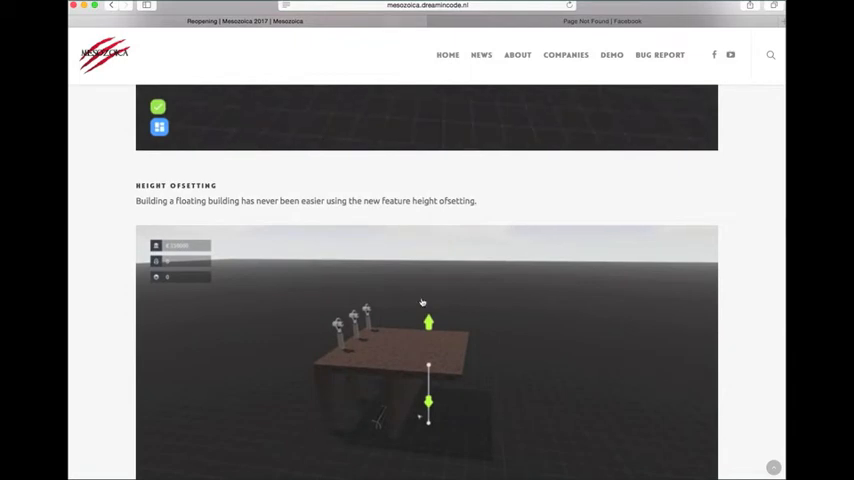
- Scroll past Height Offsetting and Advanced Positioning to the start of the Duplication section
scroll(down, 3)
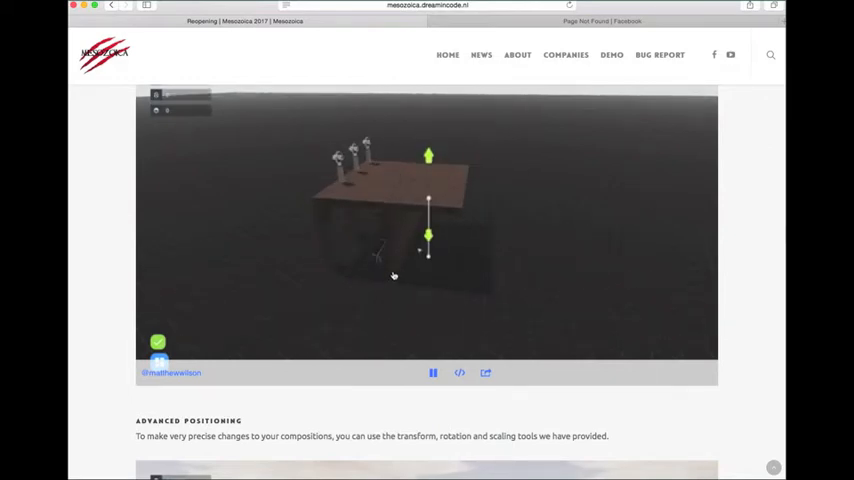
mouse_move(378, 210)
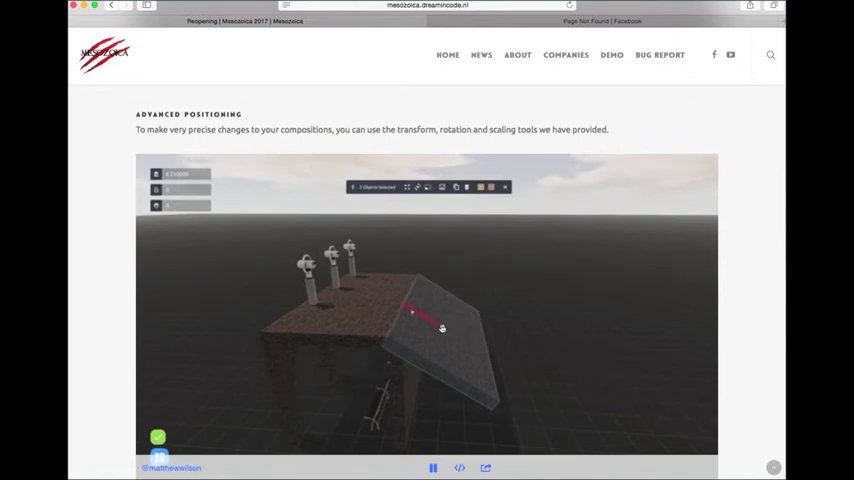
scroll(down, 3)
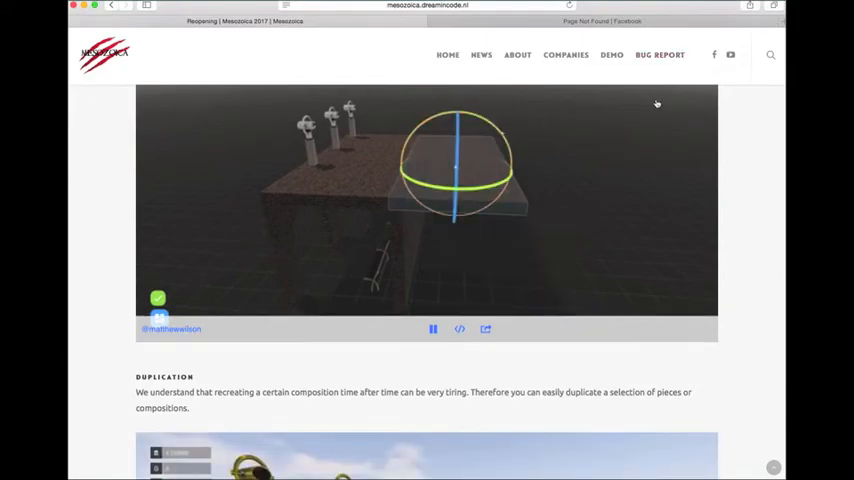
scroll(down, 3)
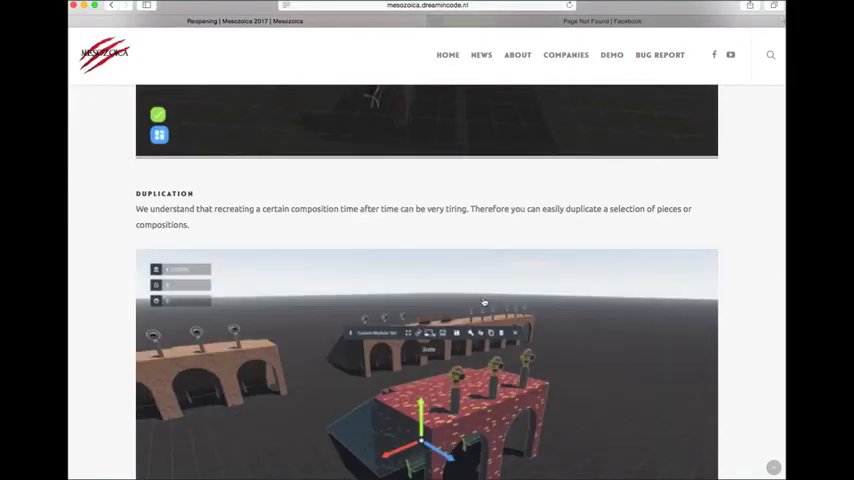
- Scroll past the Duplication and Advanced positioning – compositions demos to the Saving heading
scroll(down, 3)
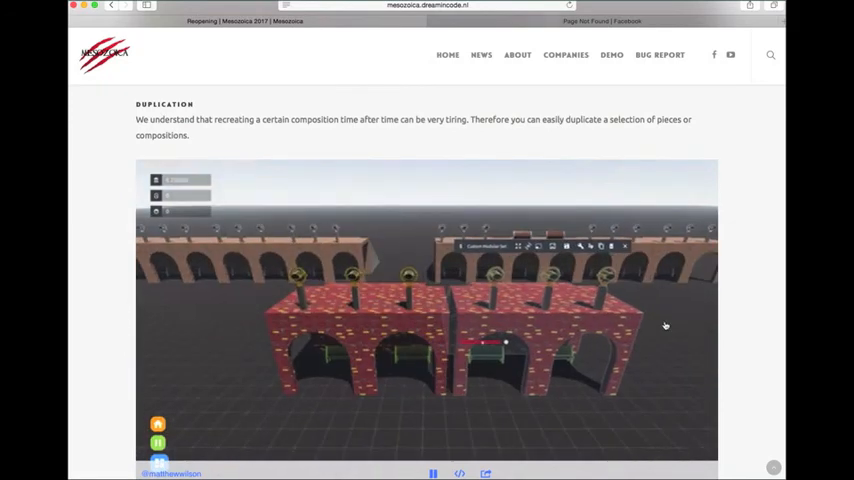
scroll(down, 3)
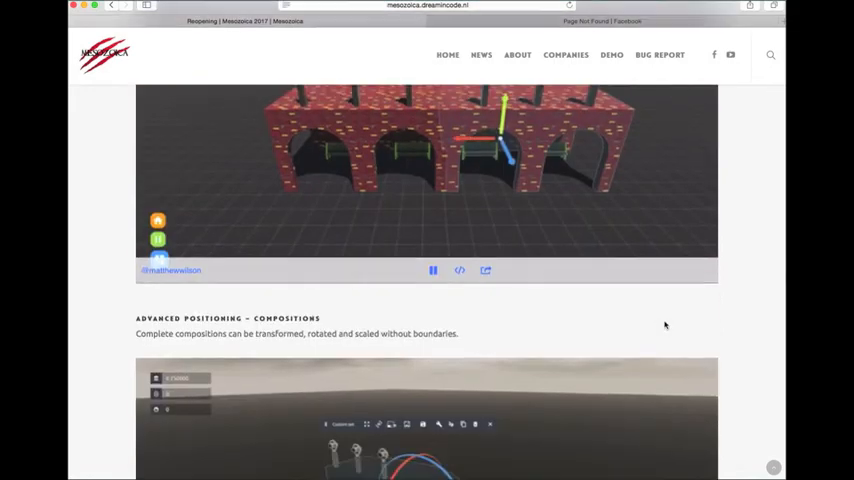
scroll(down, 3)
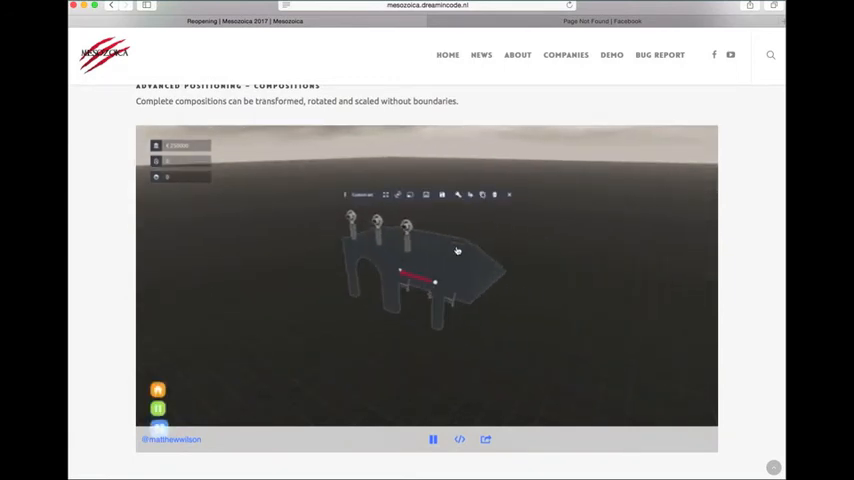
scroll(down, 3)
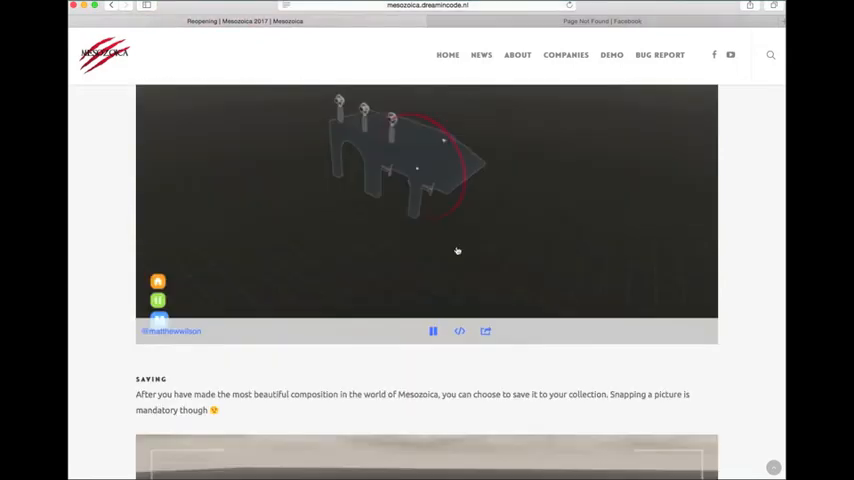
- Scroll through the Saving, Placing compositions and Delete, import and export demos to the Dynamic Weather System heading
scroll(down, 3)
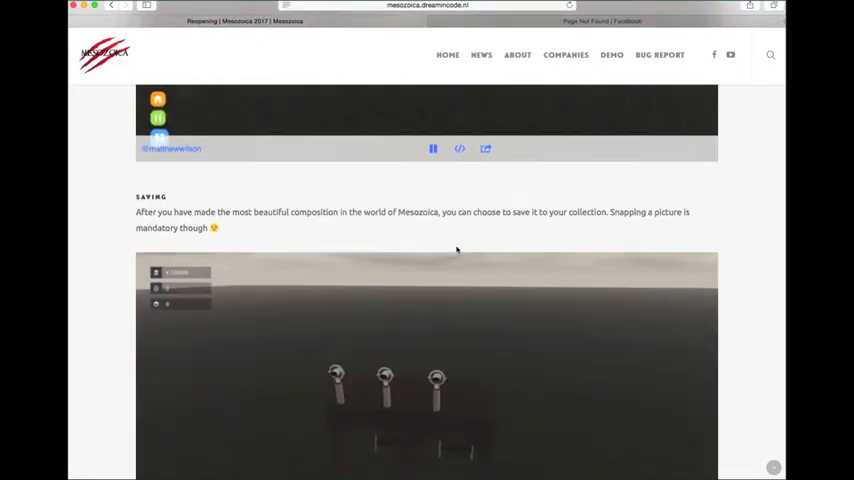
scroll(down, 3)
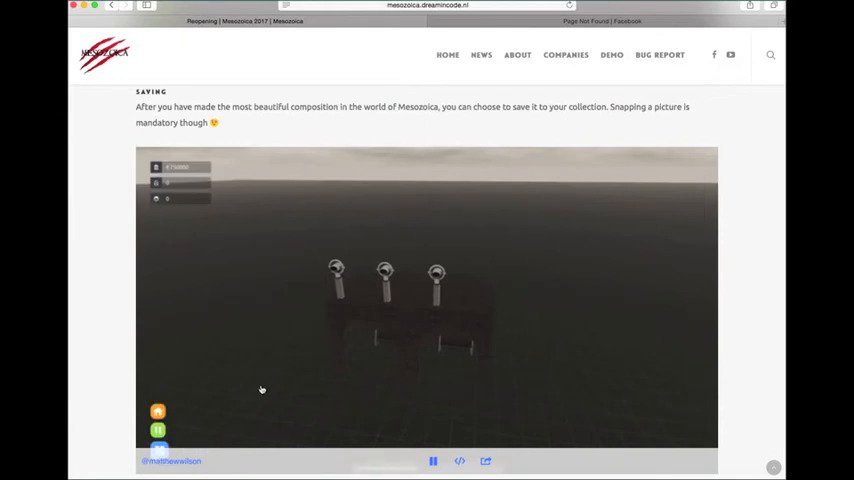
scroll(down, 3)
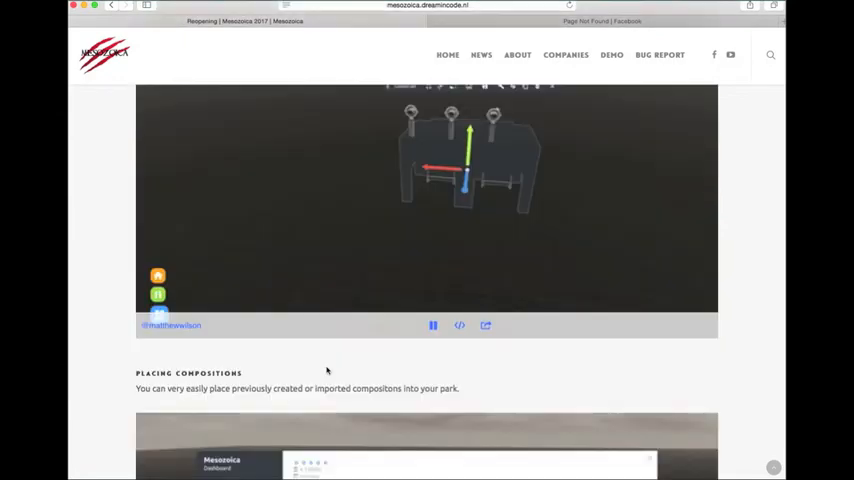
scroll(down, 3)
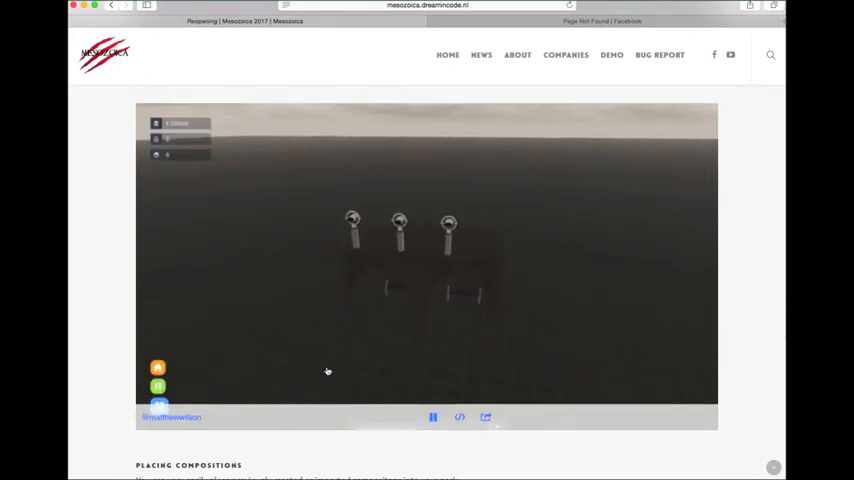
scroll(down, 3)
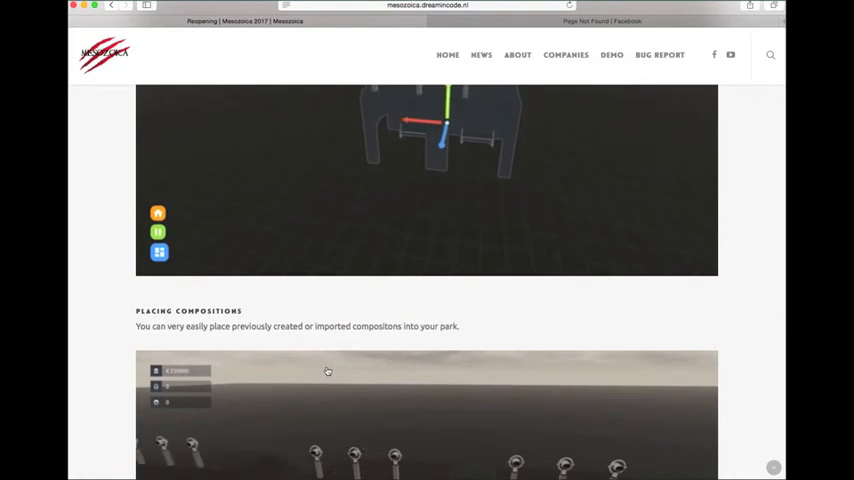
scroll(down, 3)
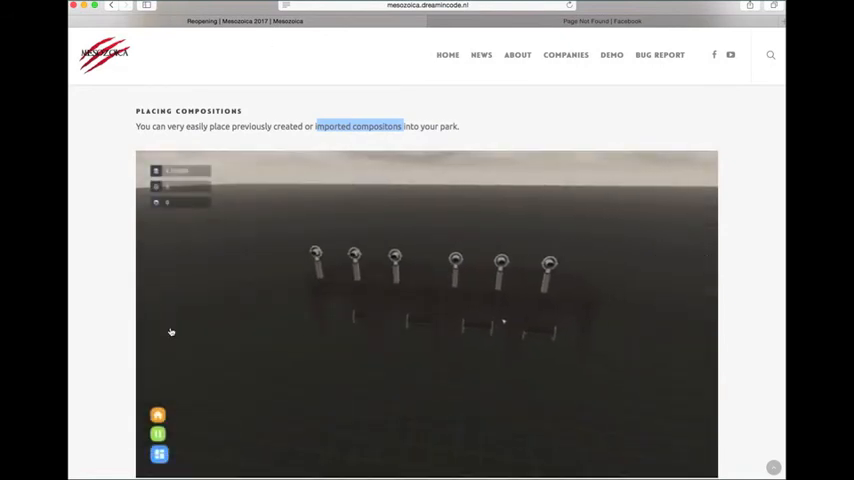
scroll(down, 3)
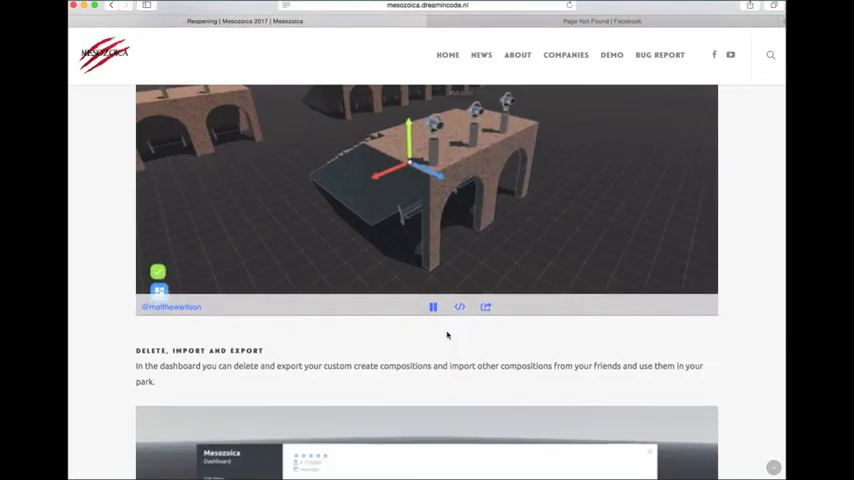
scroll(down, 3)
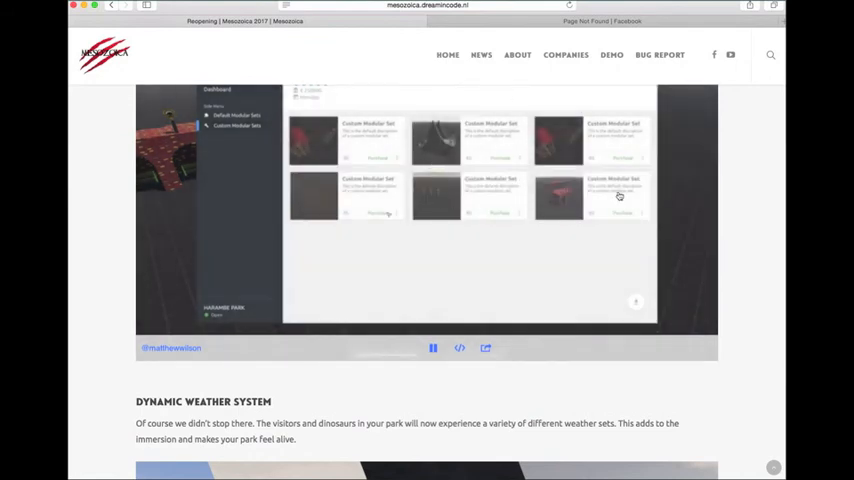
- Reach the What's Next list and highlight the item about finalizing the terraforming system
scroll(down, 3)
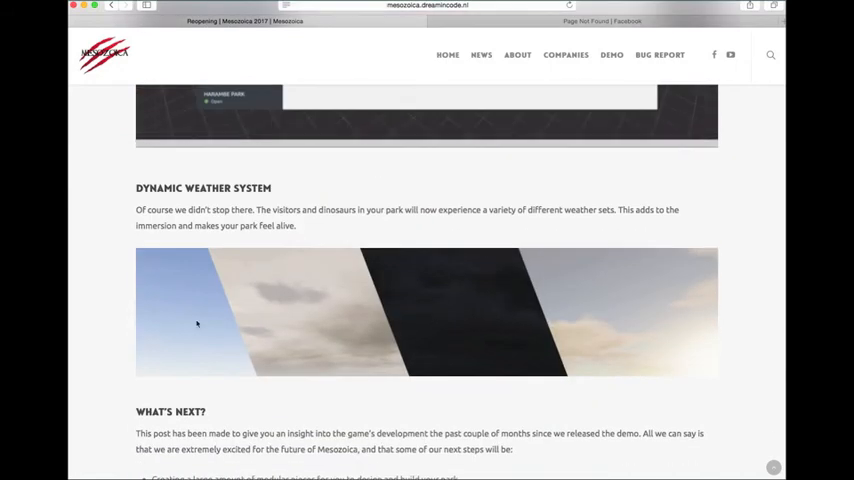
scroll(down, 3)
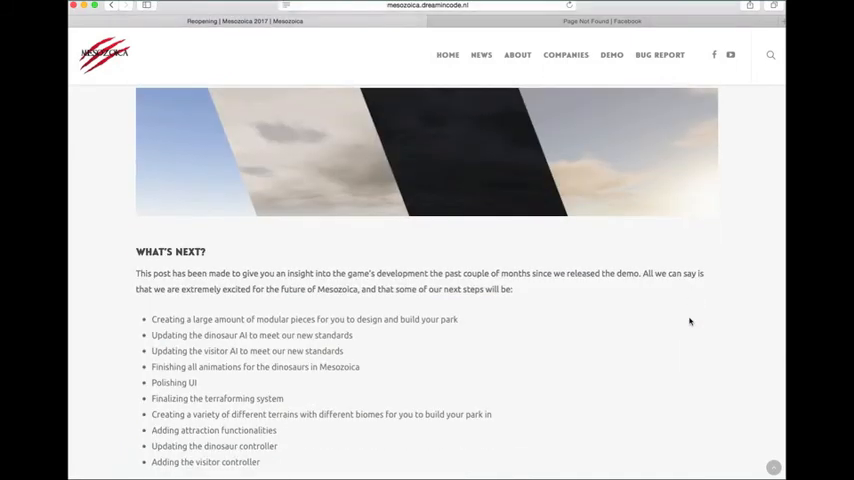
scroll(down, 3)
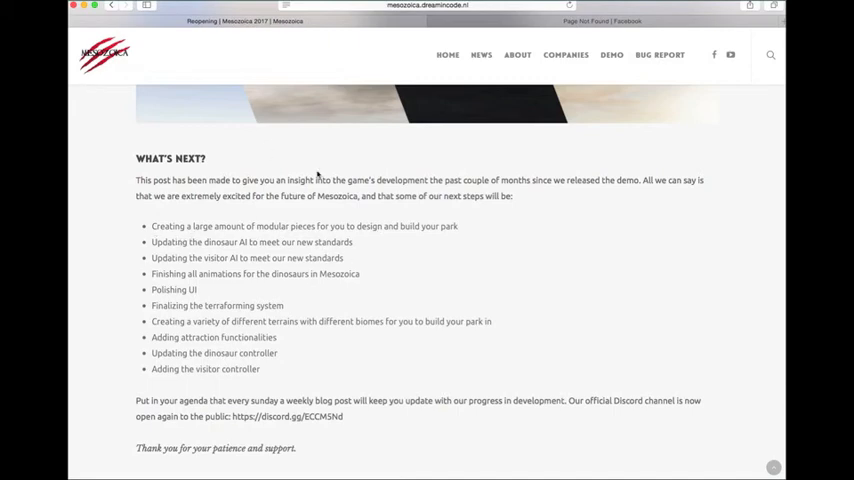
drag(186, 258, 342, 258)
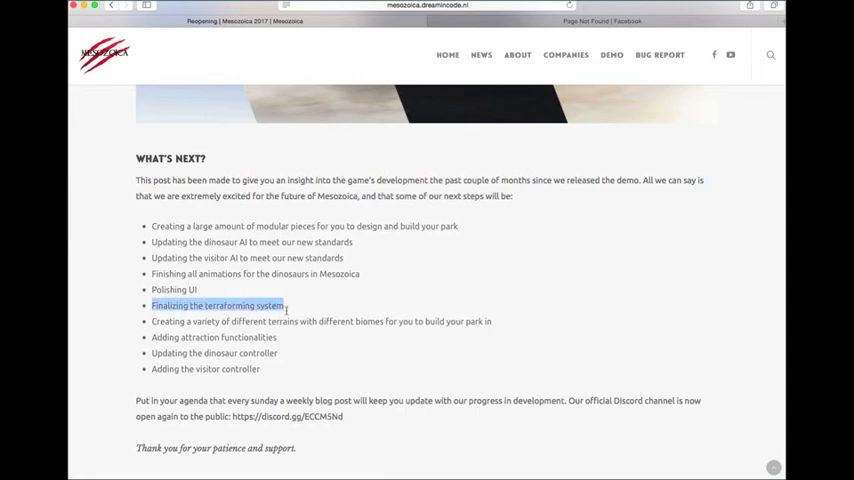
mouse_move(276, 216)
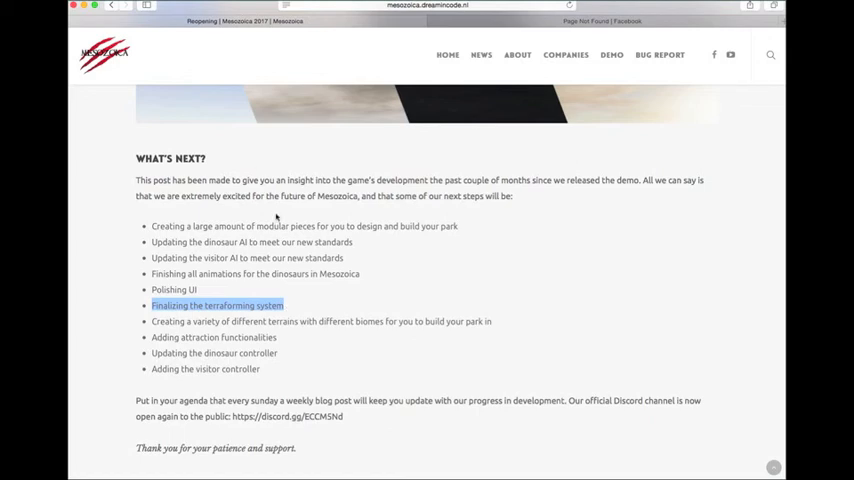
mouse_move(320, 318)
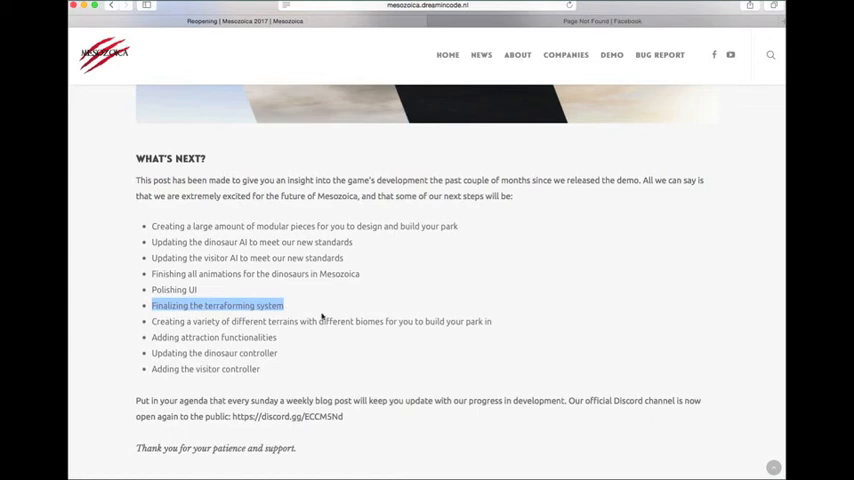
- Clear the highlight and read on through the rest of the planned-steps list to the sign-off
click(290, 320)
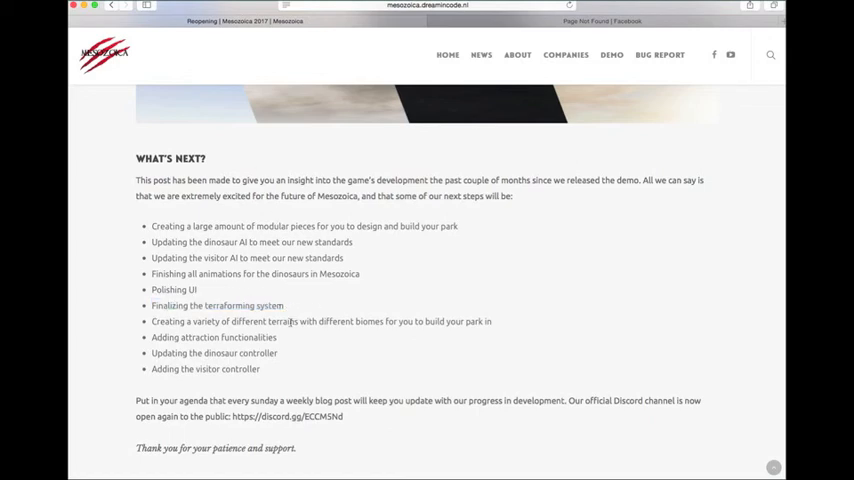
mouse_move(288, 300)
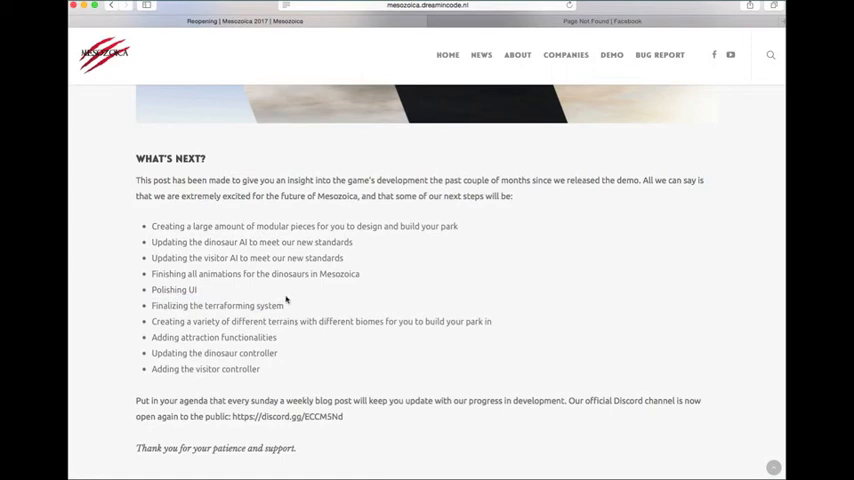
scroll(down, 3)
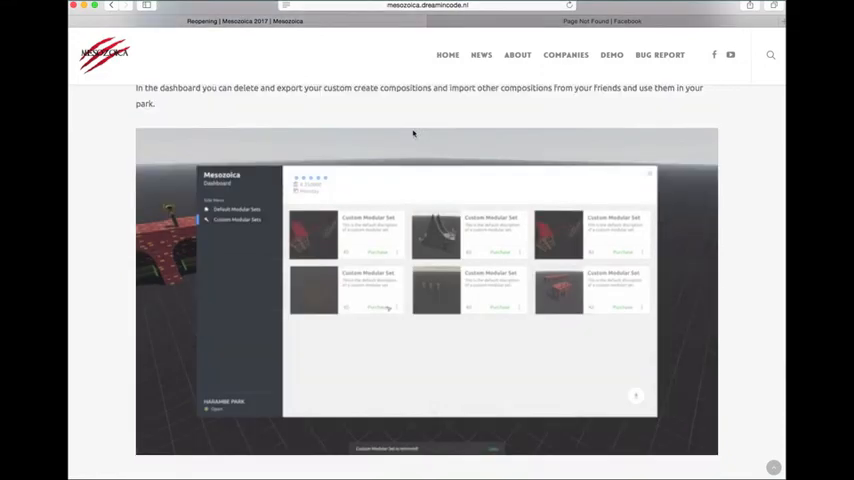
scroll(down, 3)
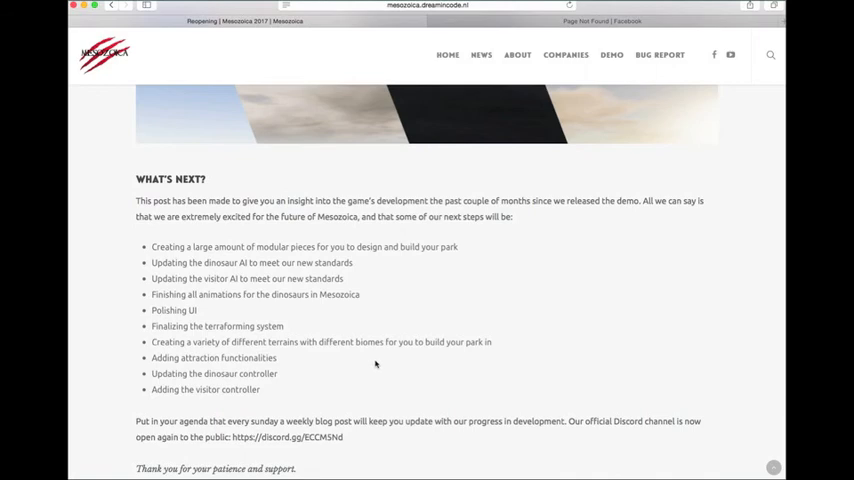
mouse_move(294, 330)
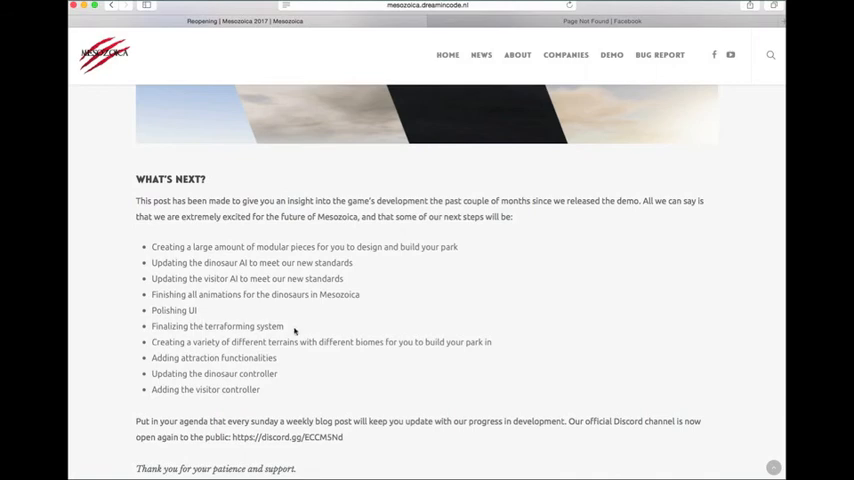
scroll(down, 3)
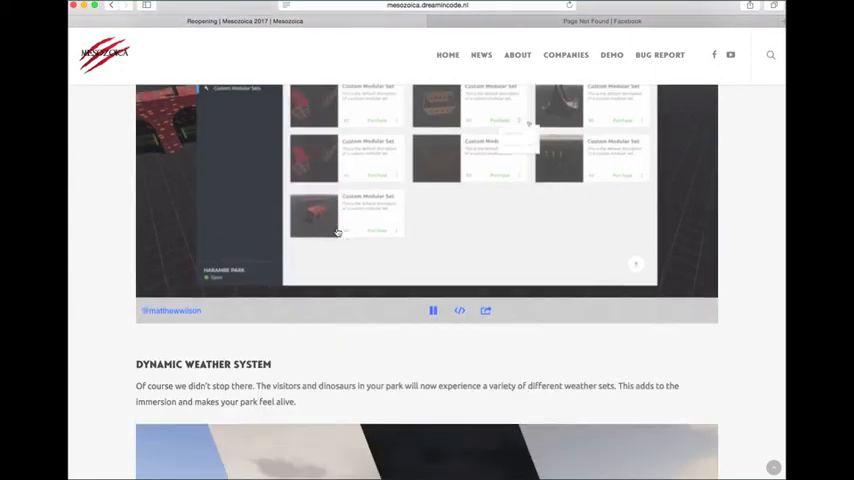
scroll(down, 3)
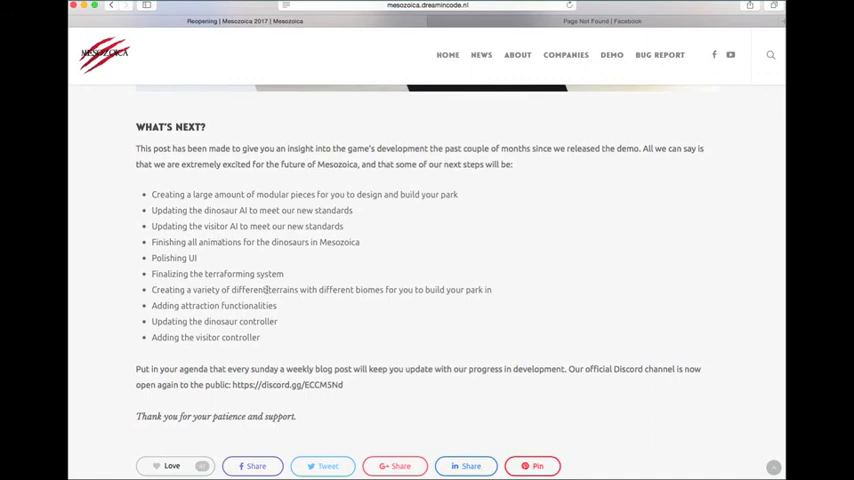
- Highlight the 'Adding attraction functionalities' item in the What's Next list
drag(268, 288, 380, 288)
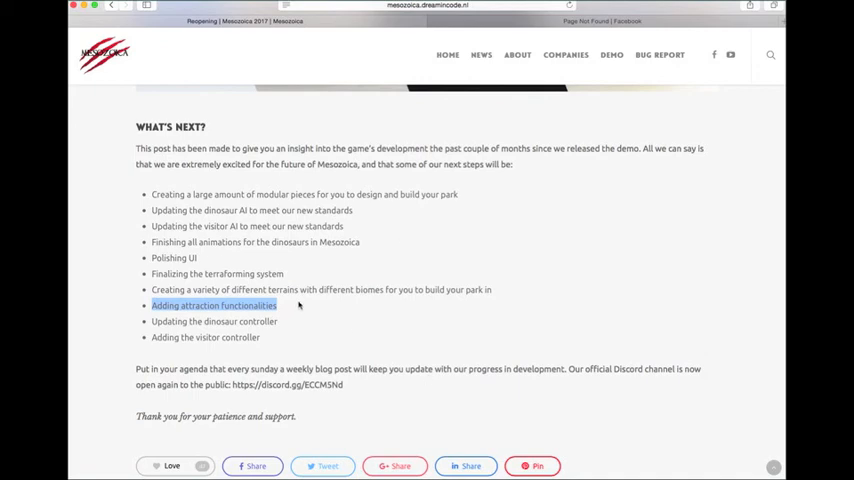
mouse_move(300, 326)
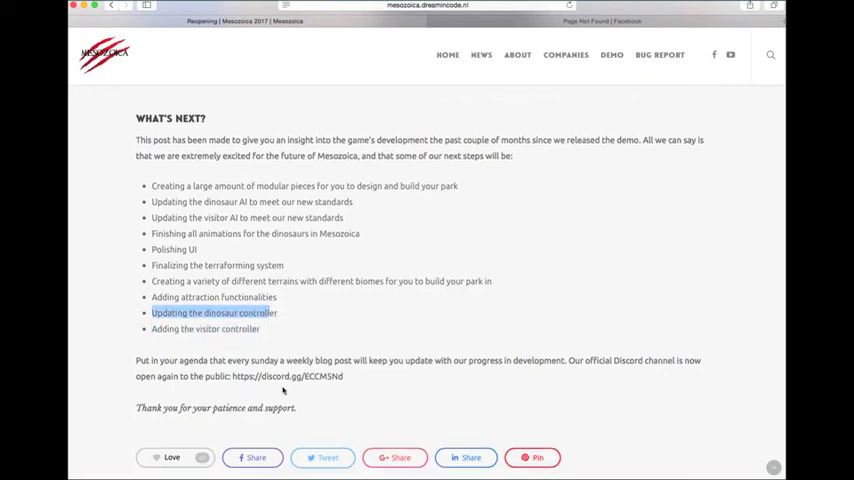
- Scroll through the closing paragraph with the Discord invite link down toward the Quest UI Update post preview
scroll(down, 3)
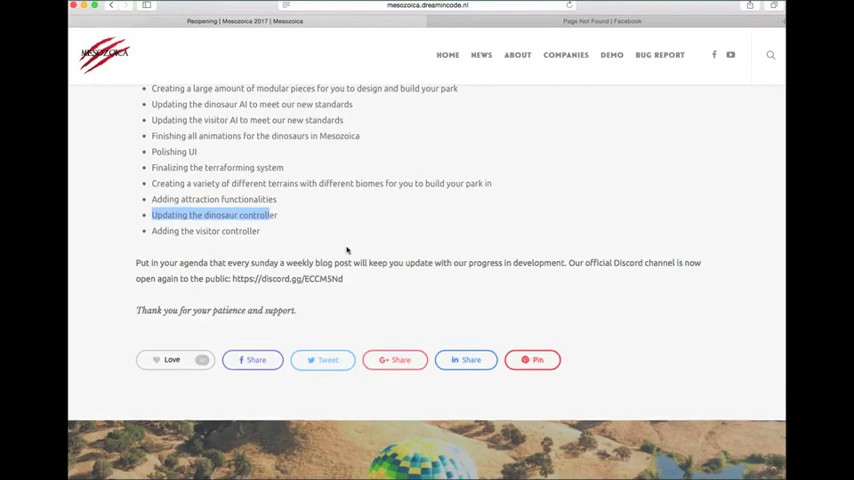
mouse_move(268, 248)
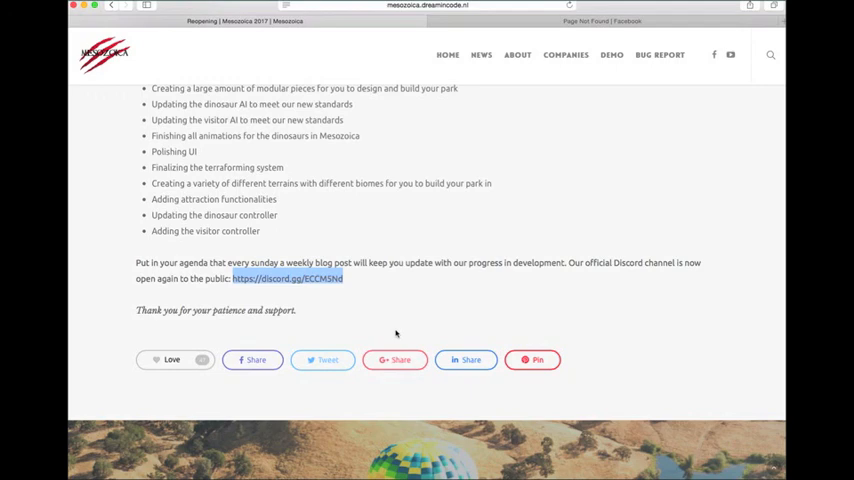
mouse_move(140, 292)
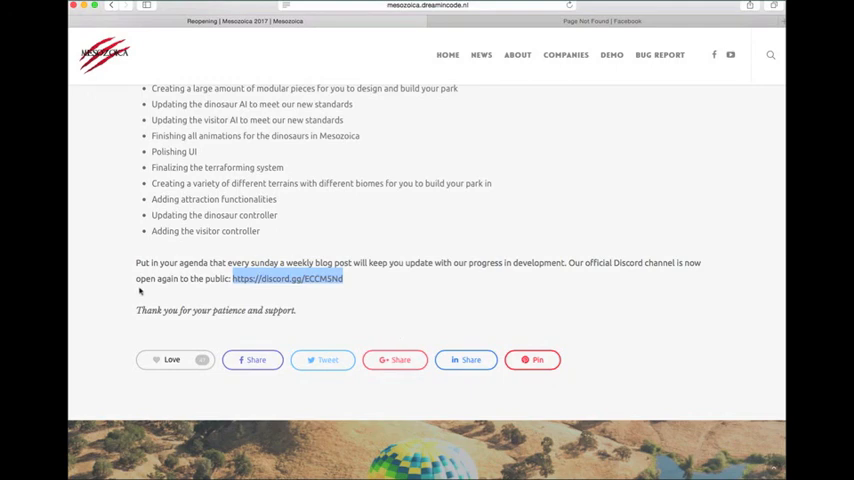
mouse_move(412, 196)
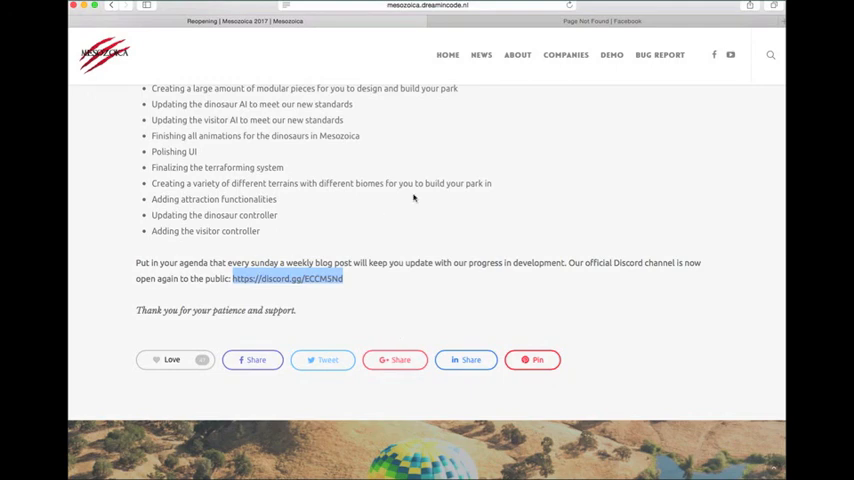
scroll(down, 3)
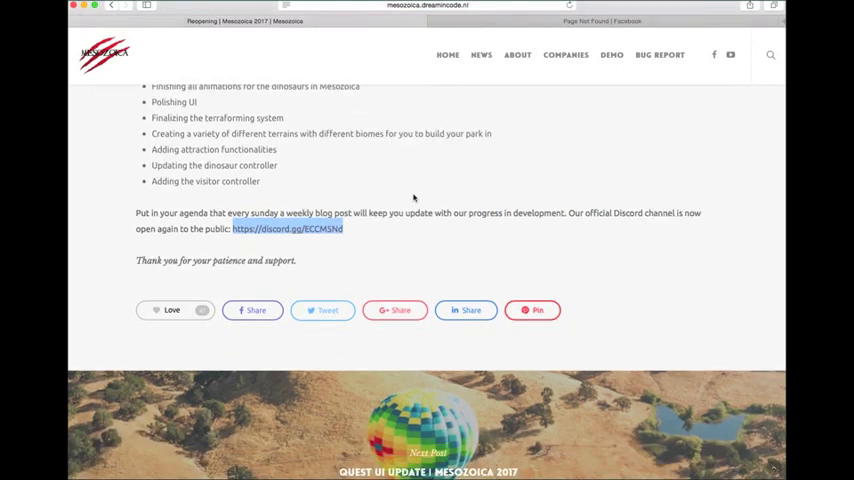